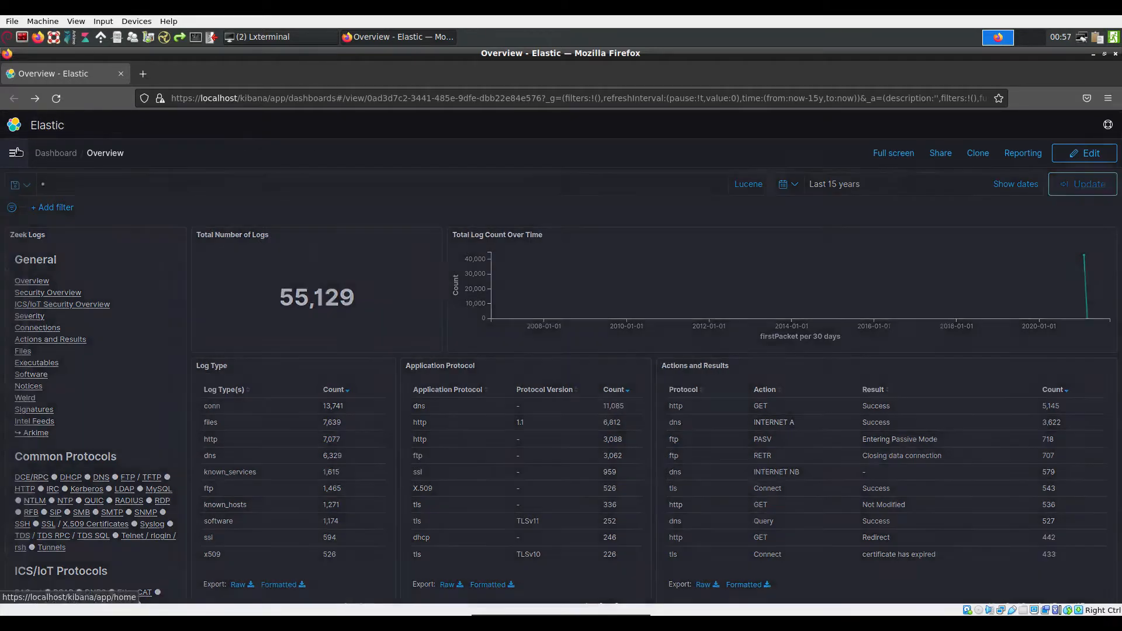
# Step: Navigate from the Zeek dashboard to the Alerting section via the main menu
pyautogui.click(13, 152)
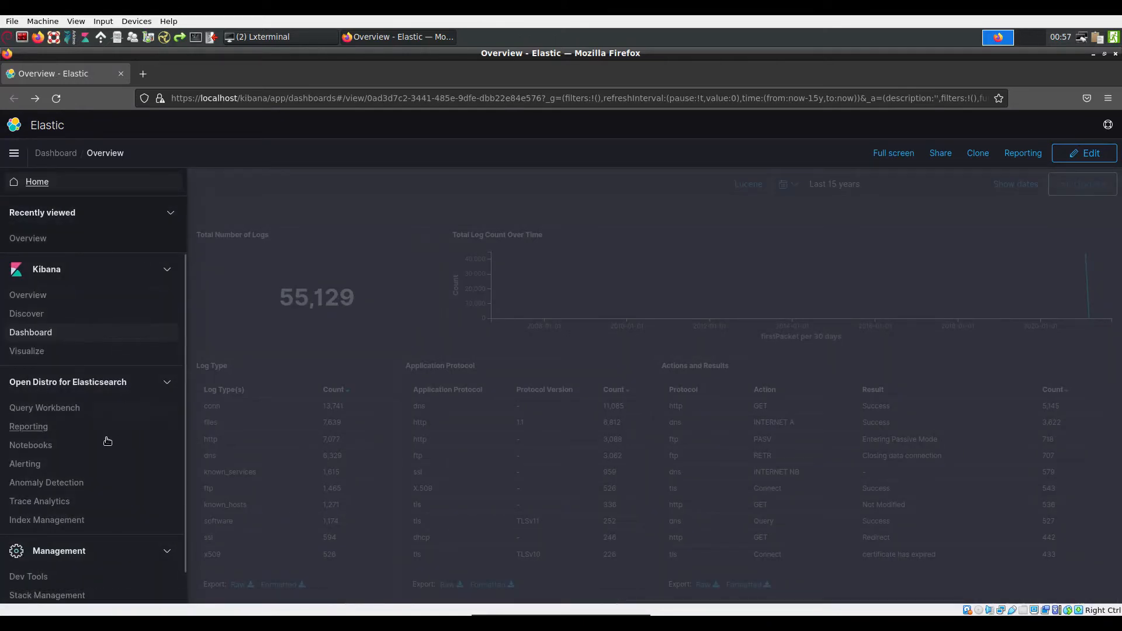
pyautogui.click(24, 464)
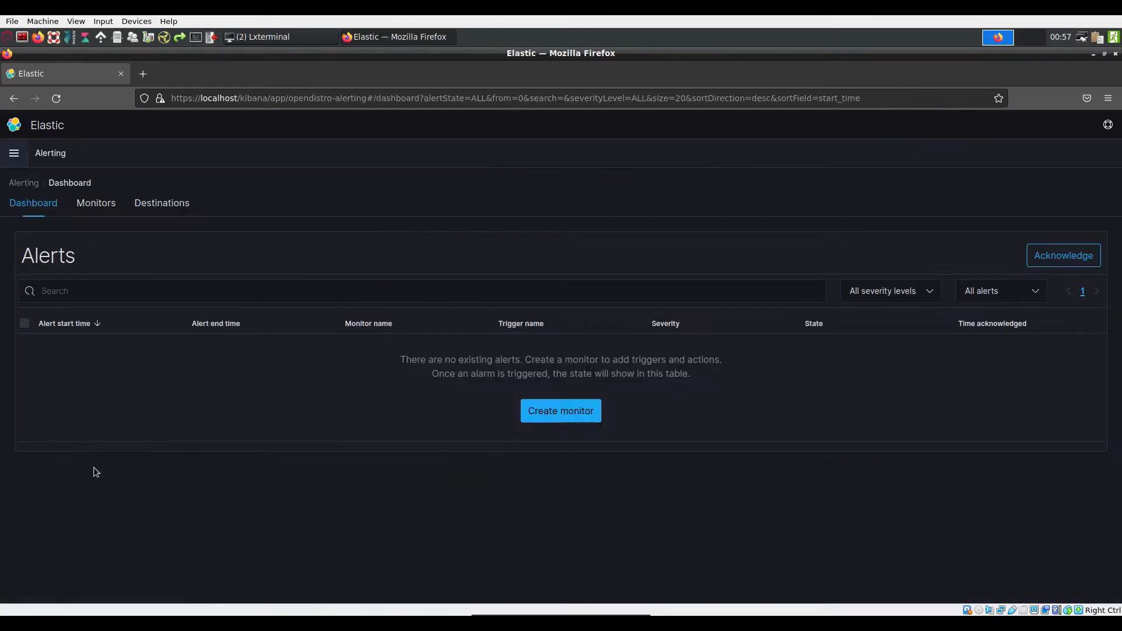
pyautogui.moveTo(285, 370)
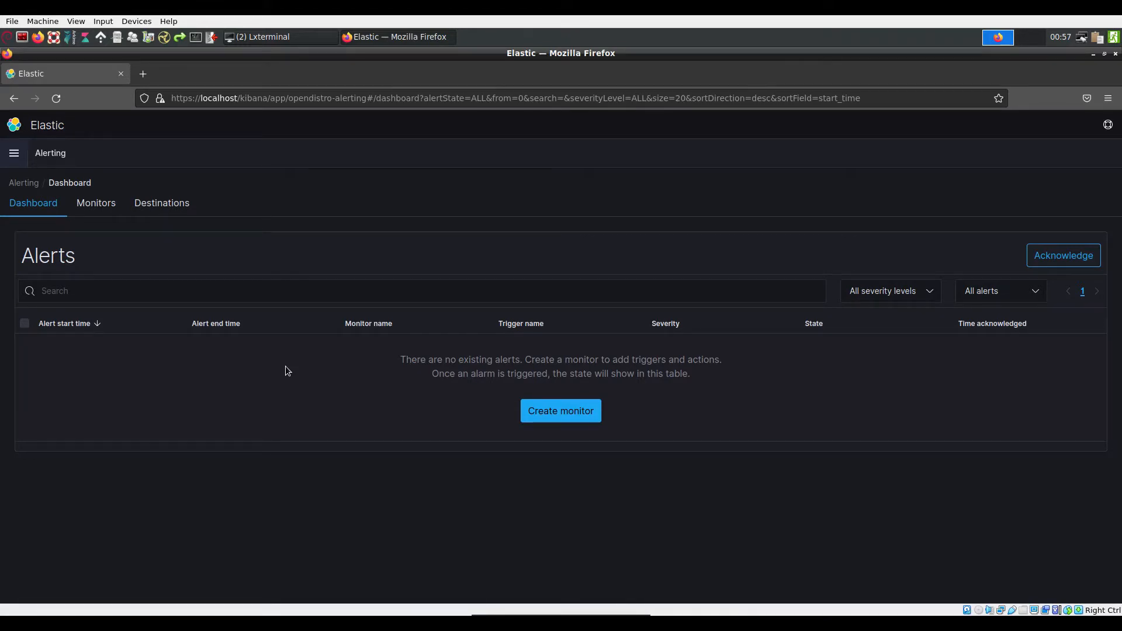
# Step: Start a new destination named 'Alert Management' with type Email
pyautogui.click(162, 204)
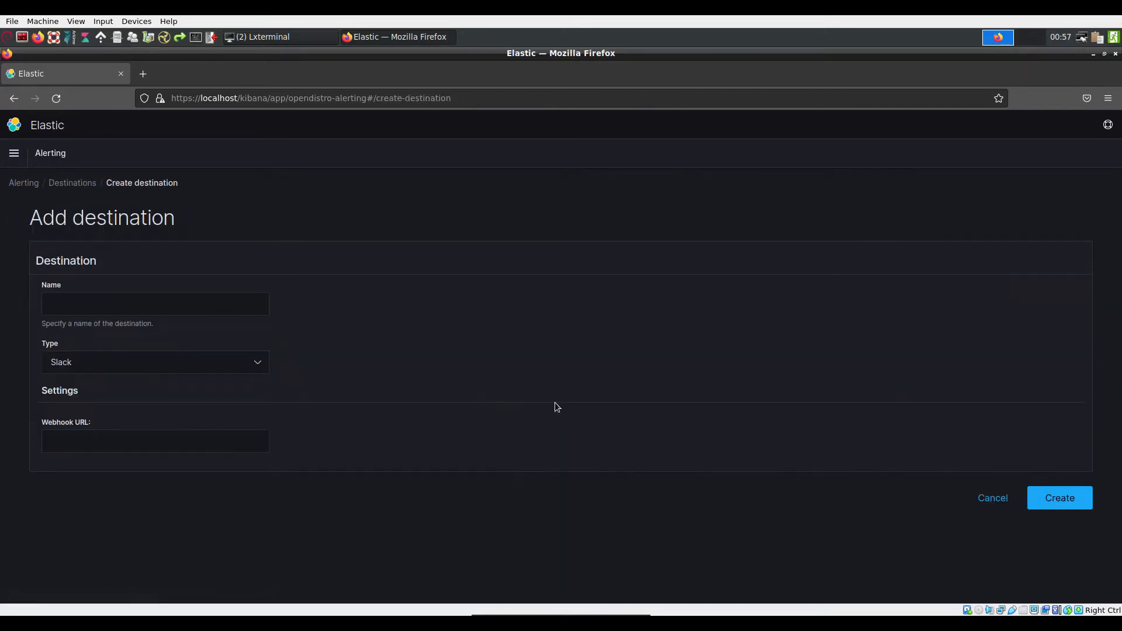
pyautogui.click(154, 303)
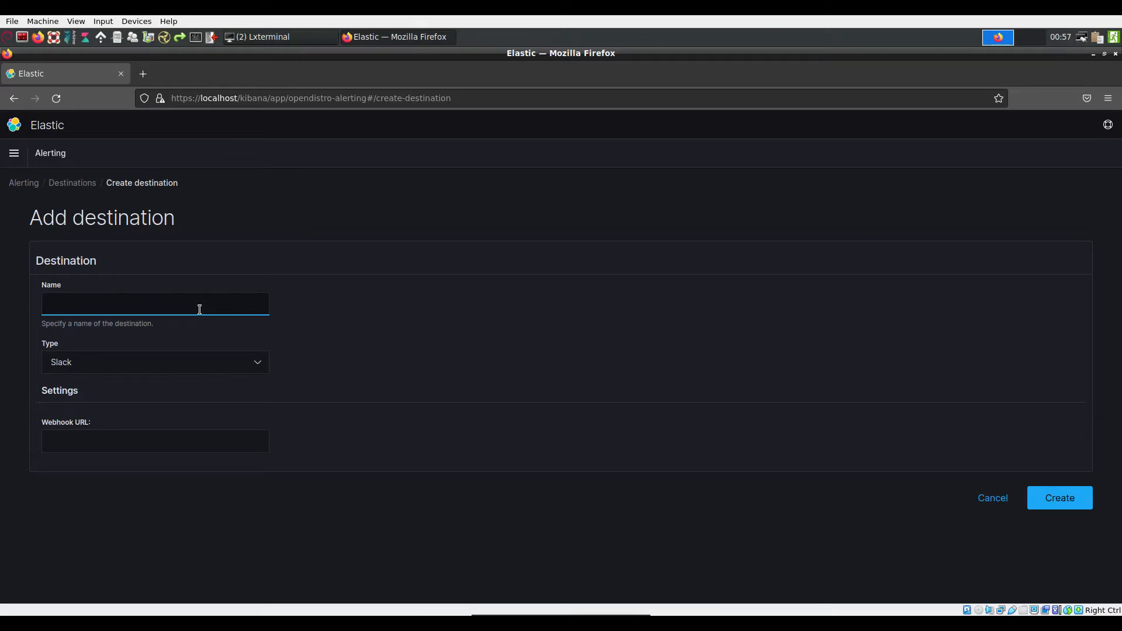
pyautogui.write('Alert Manag')
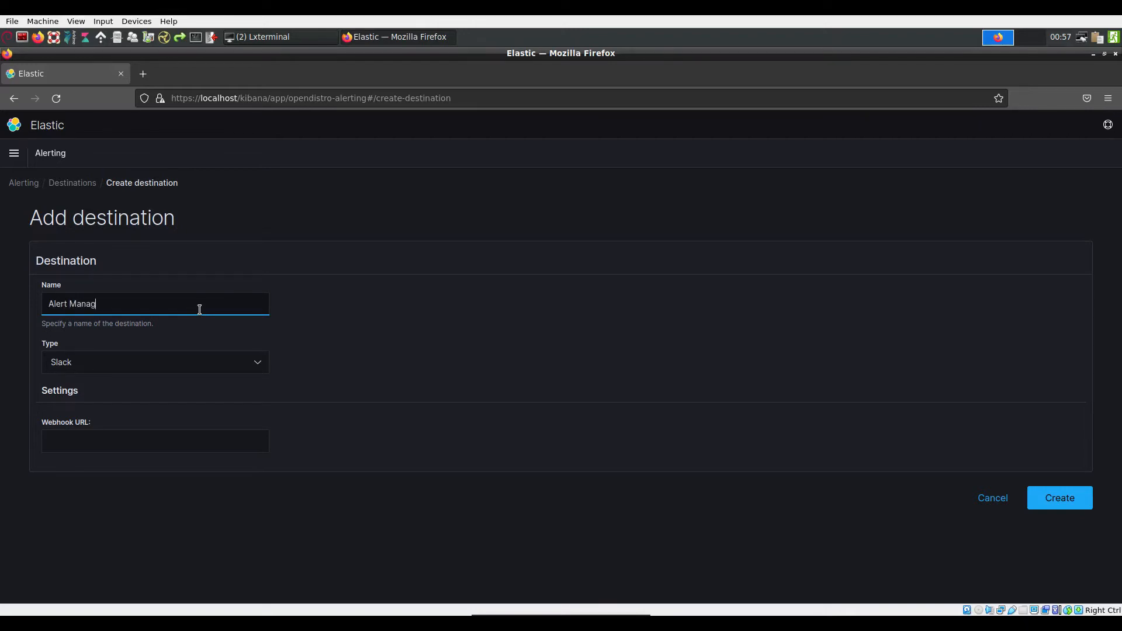
pyautogui.write('ement')
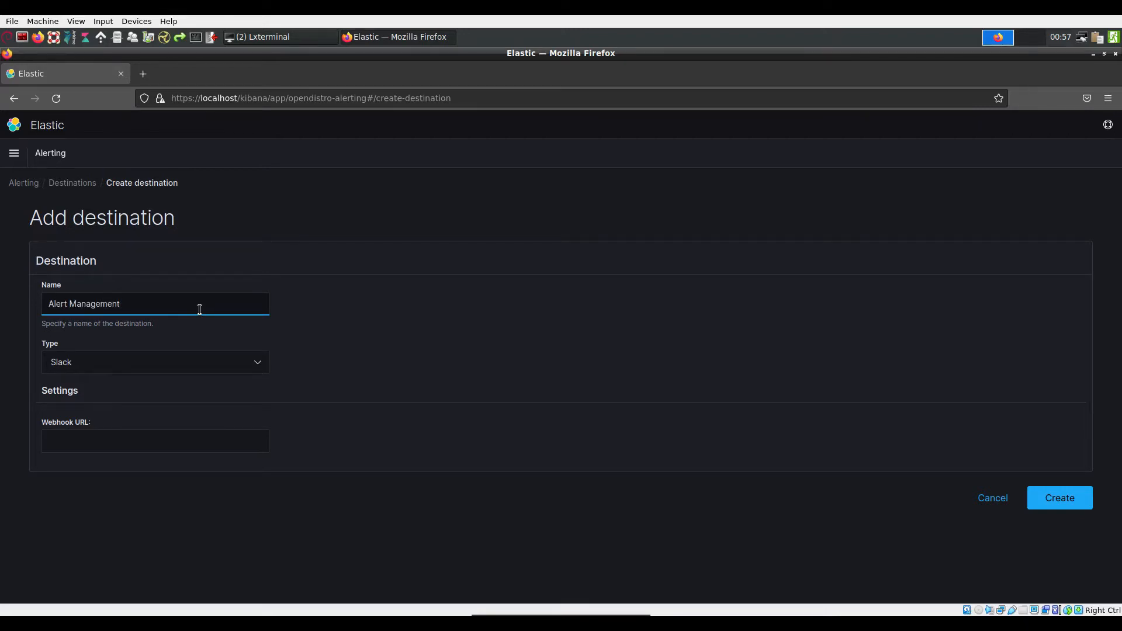
pyautogui.click(155, 362)
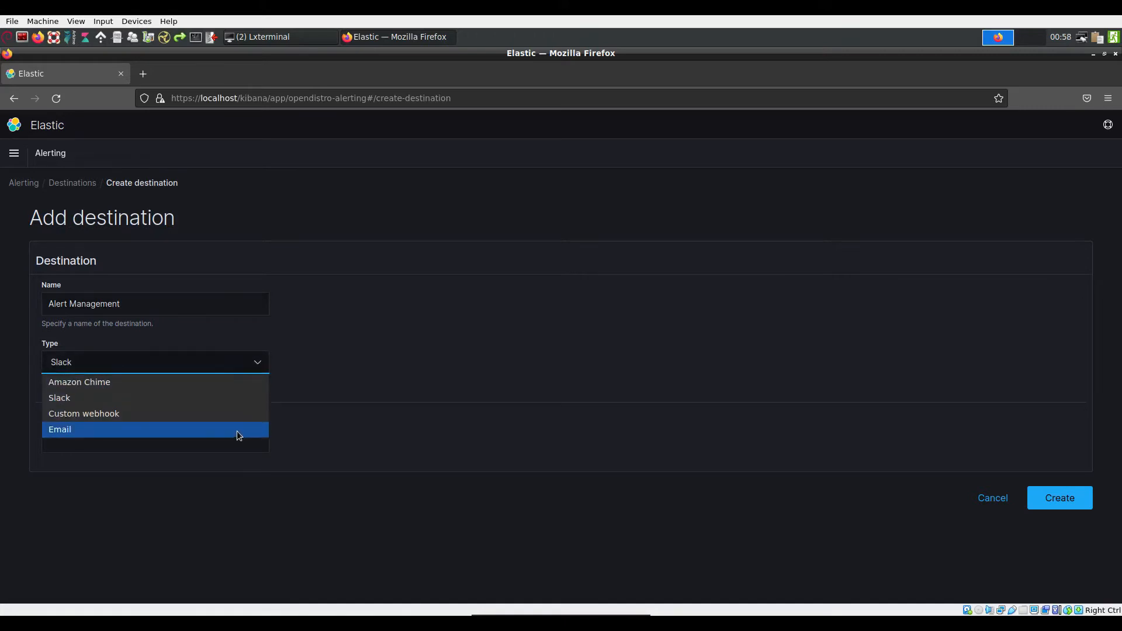
pyautogui.click(60, 428)
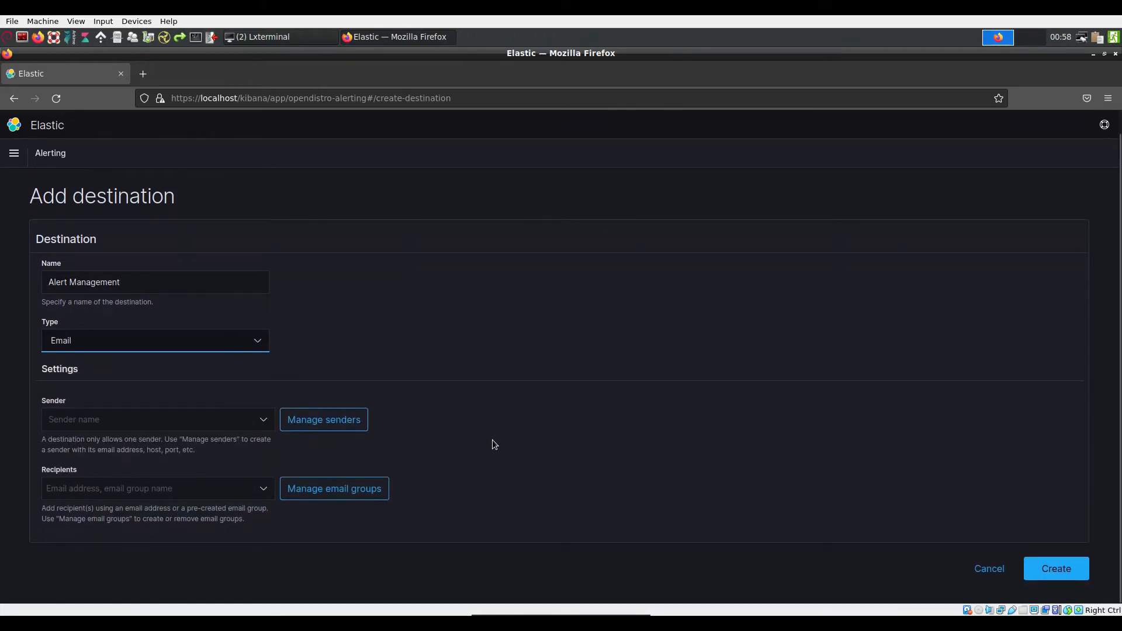
pyautogui.moveTo(441, 432)
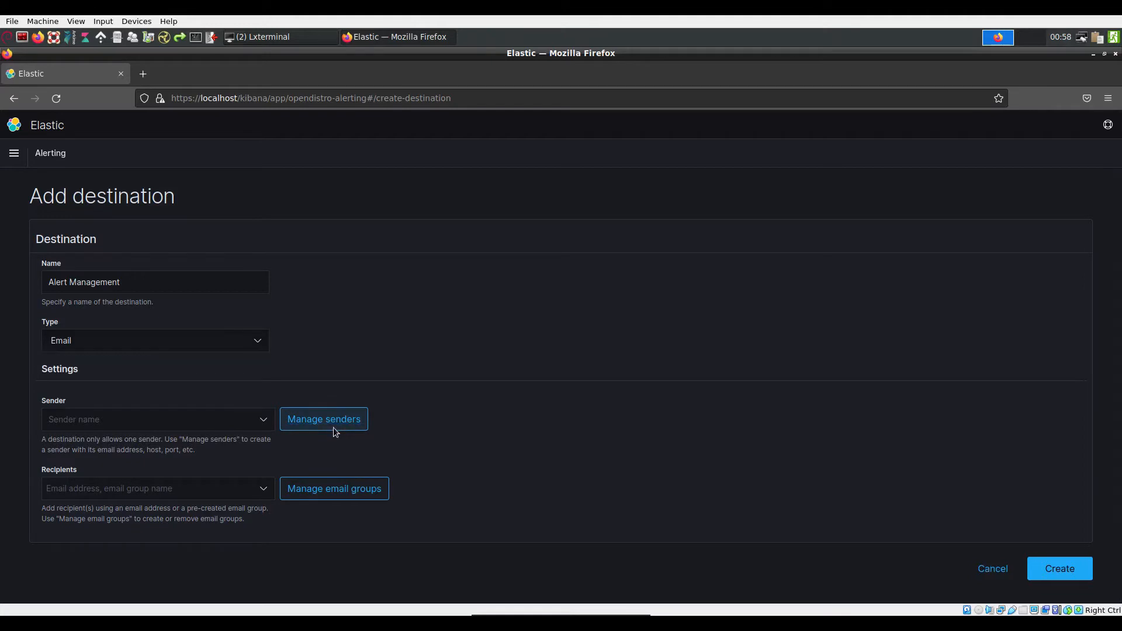
# Step: In Manage senders, create a new sender named 'Kibana_Alerts'
pyautogui.click(322, 418)
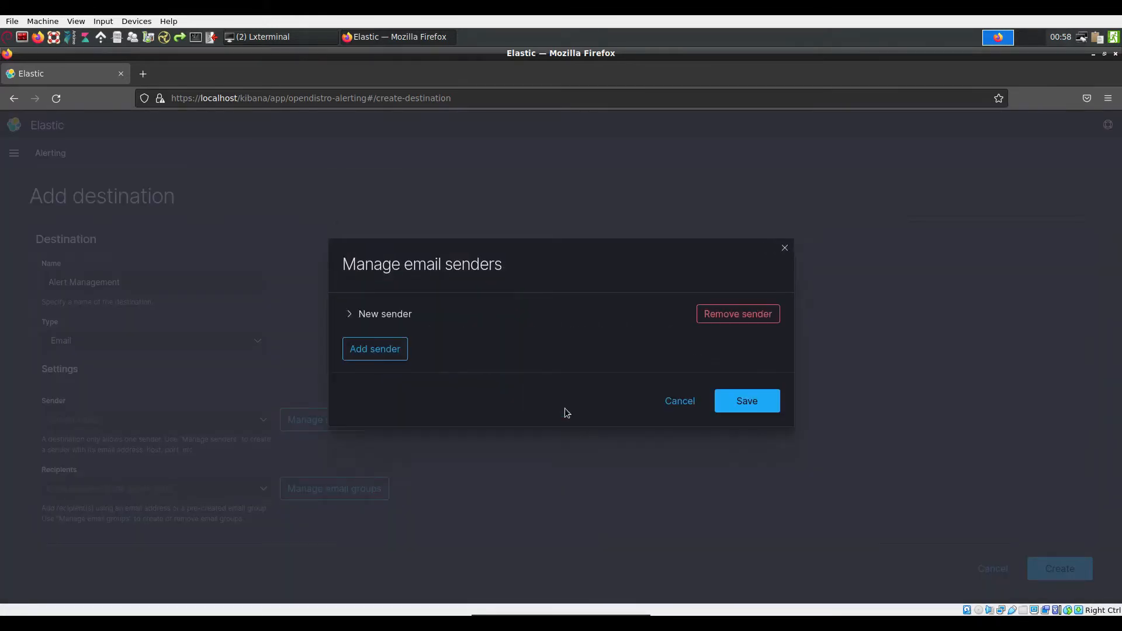
pyautogui.click(385, 313)
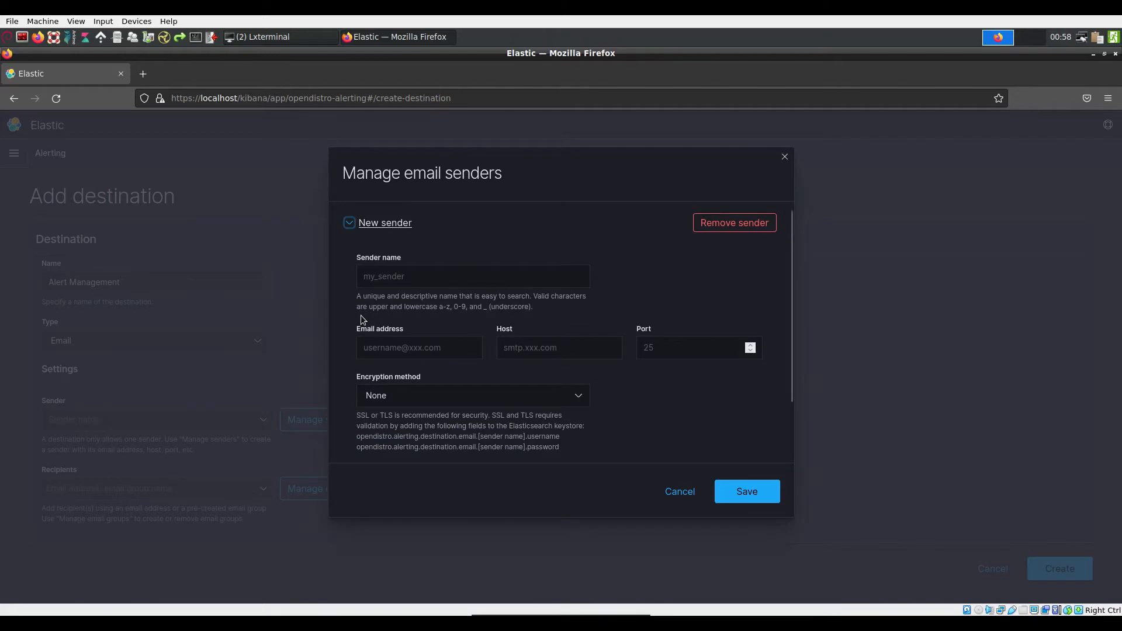
pyautogui.click(472, 276)
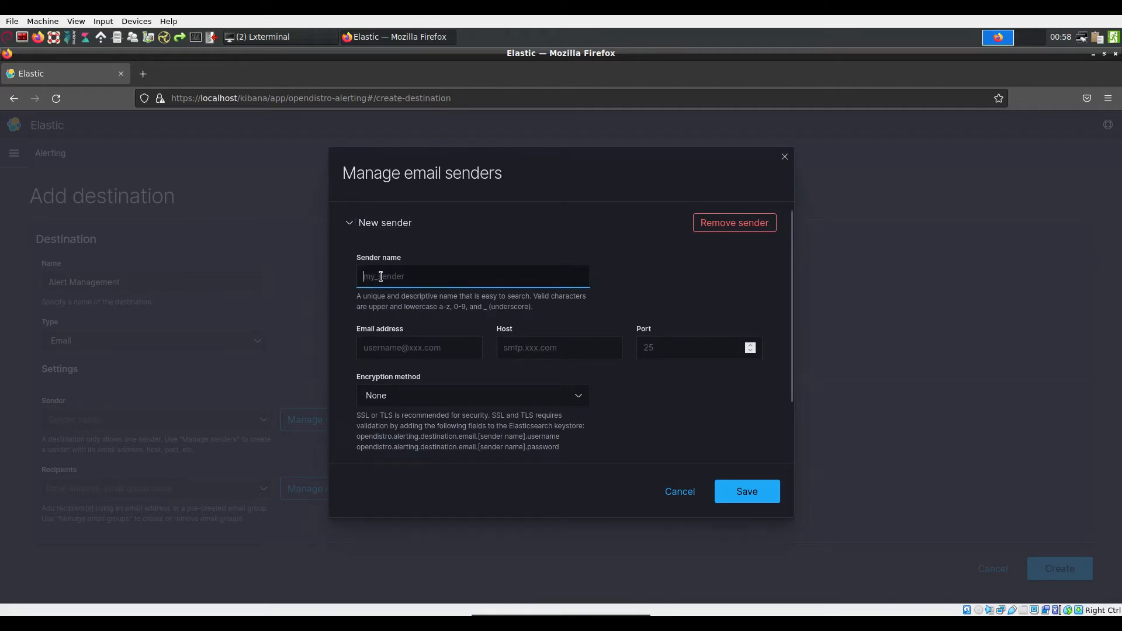
pyautogui.write('Kibana_')
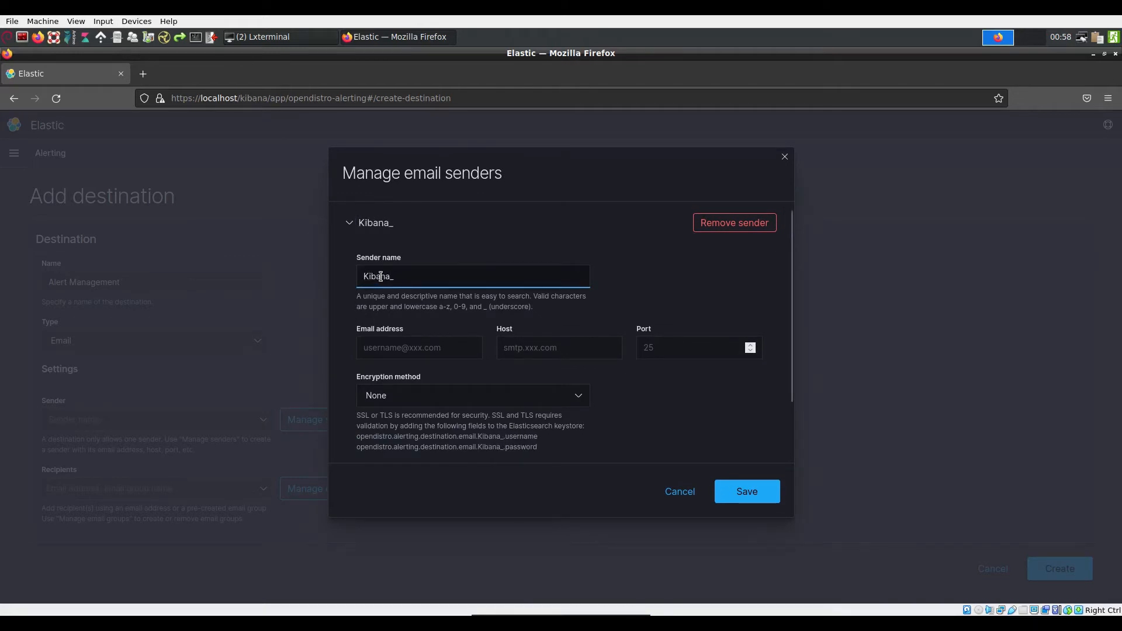
pyautogui.write('Alerts')
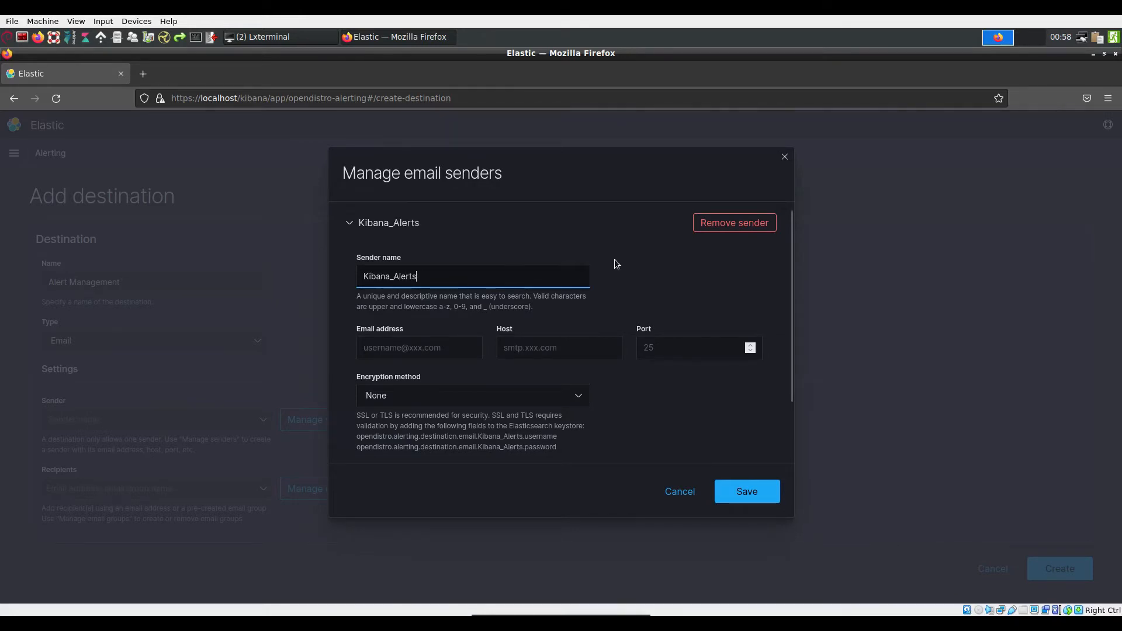
pyautogui.moveTo(410, 334)
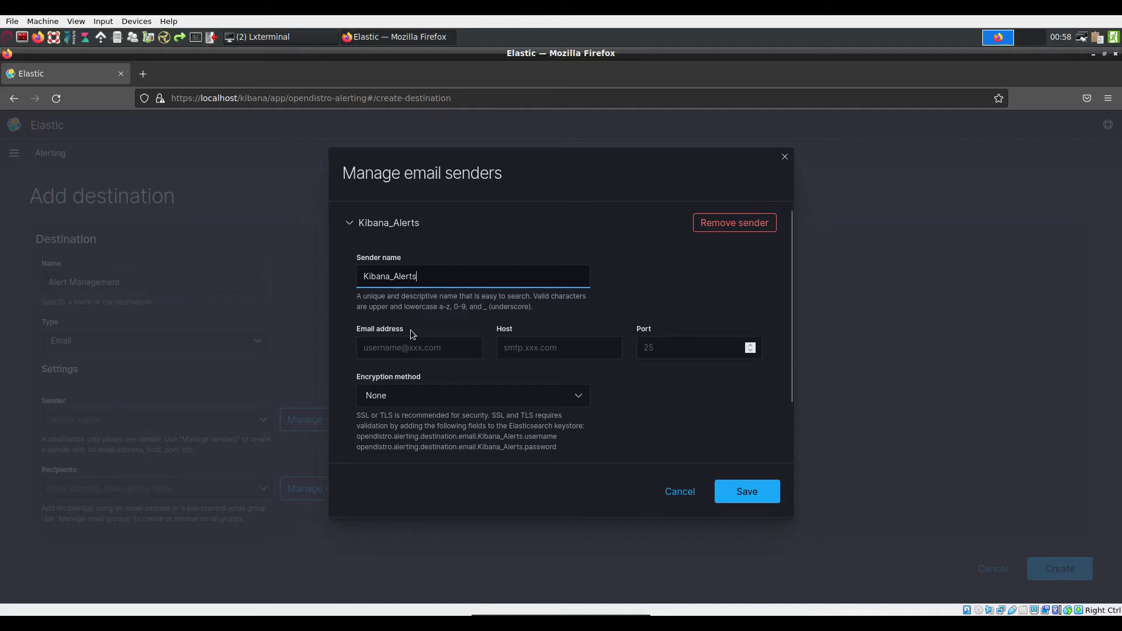
pyautogui.moveTo(404, 347)
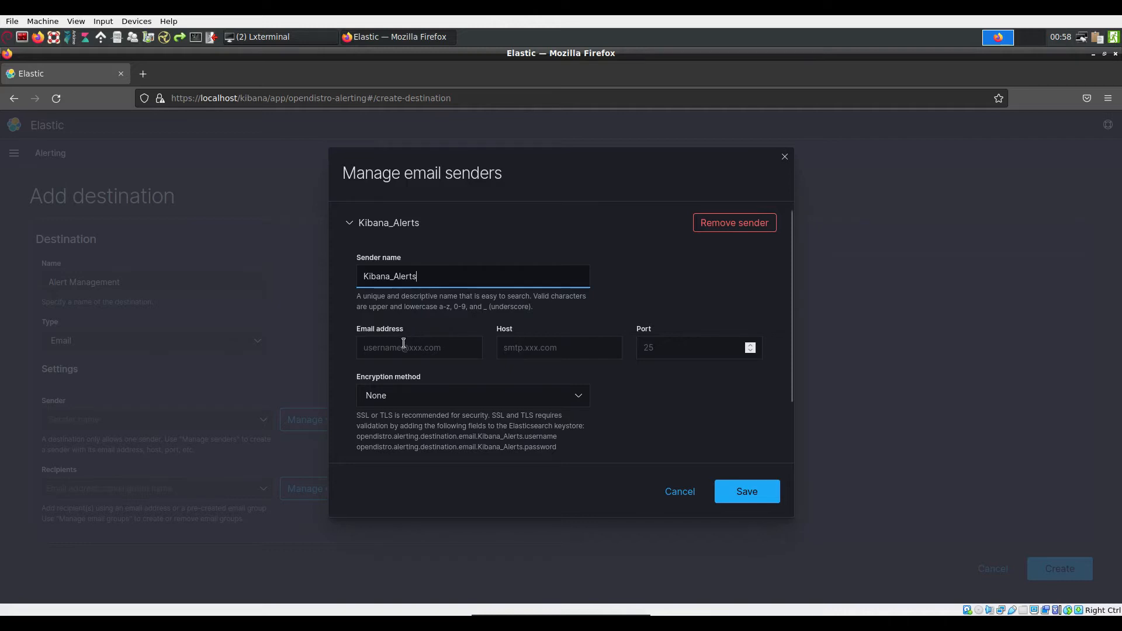
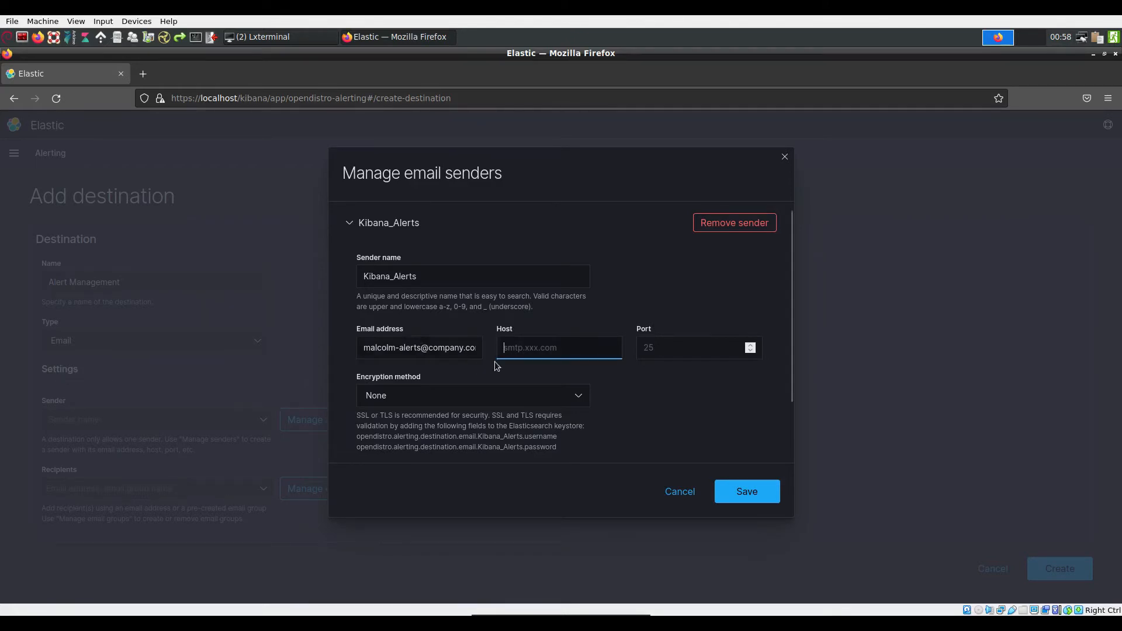
# Step: Enter the sender's company.com address, host smtp-mail.outlook.com and port 587
pyautogui.write('s')
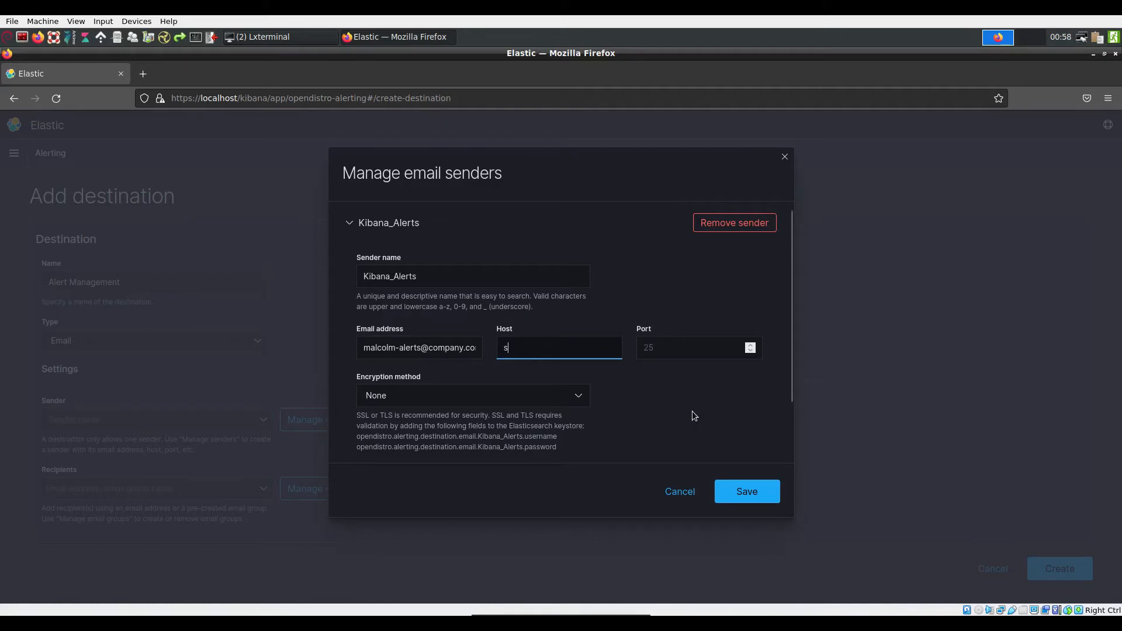
pyautogui.write('mtp-mail')
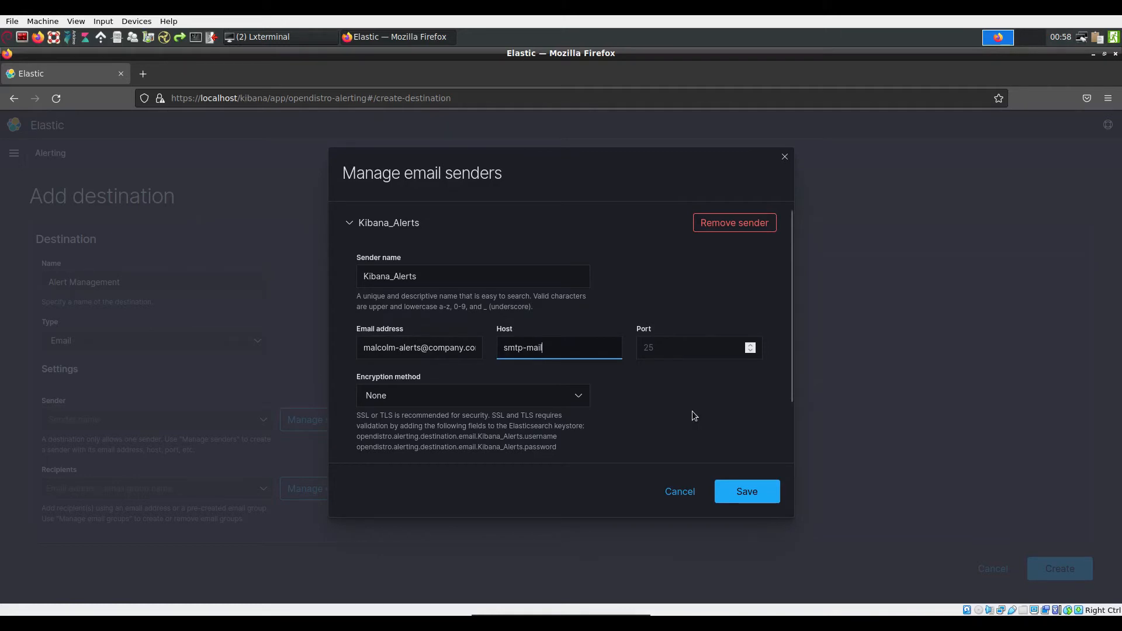
pyautogui.write('.outloo')
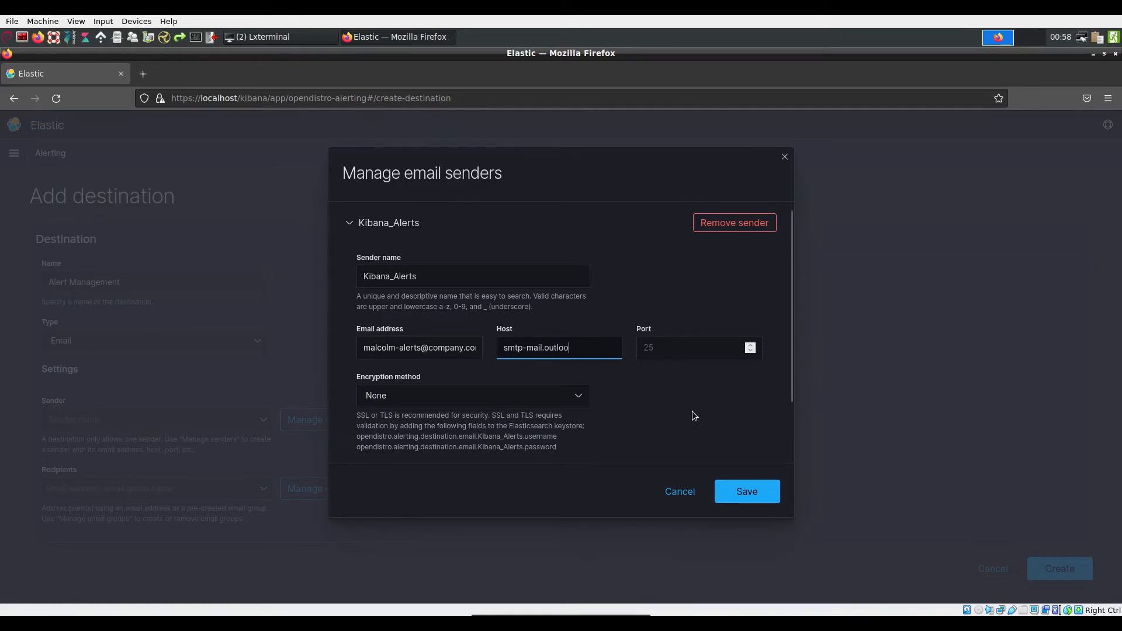
pyautogui.write('k.com')
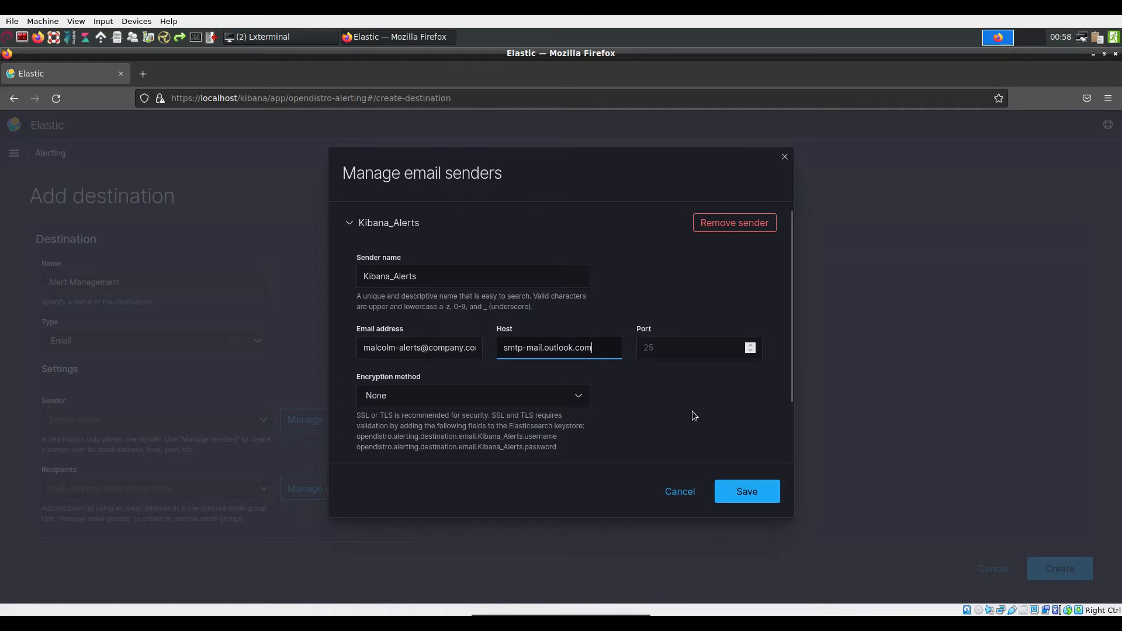
pyautogui.write('58')
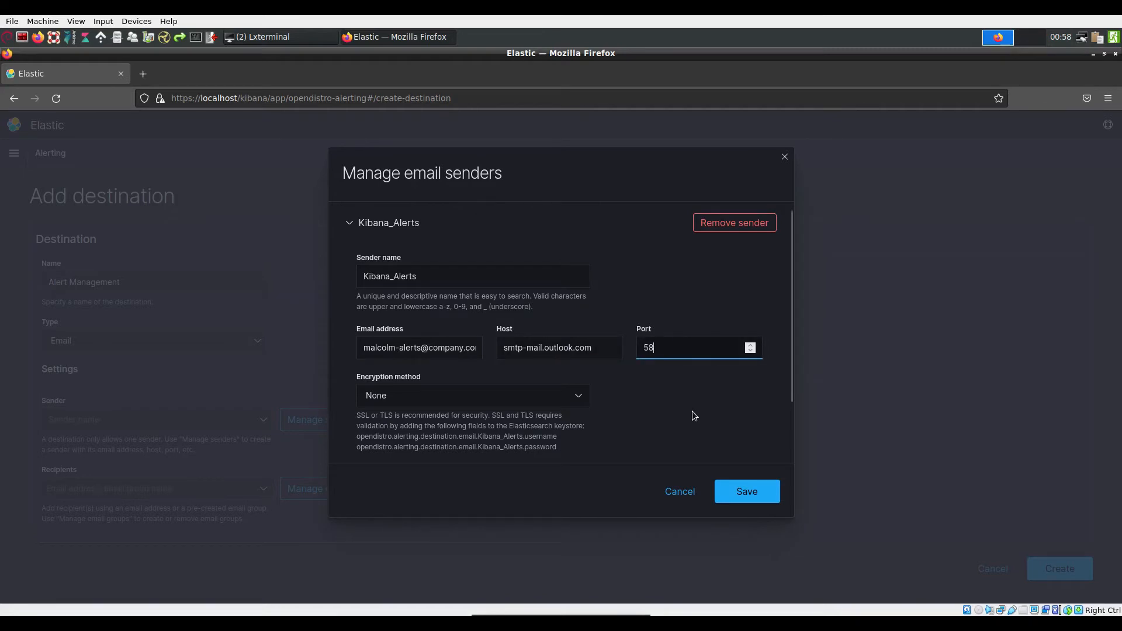
pyautogui.write('7')
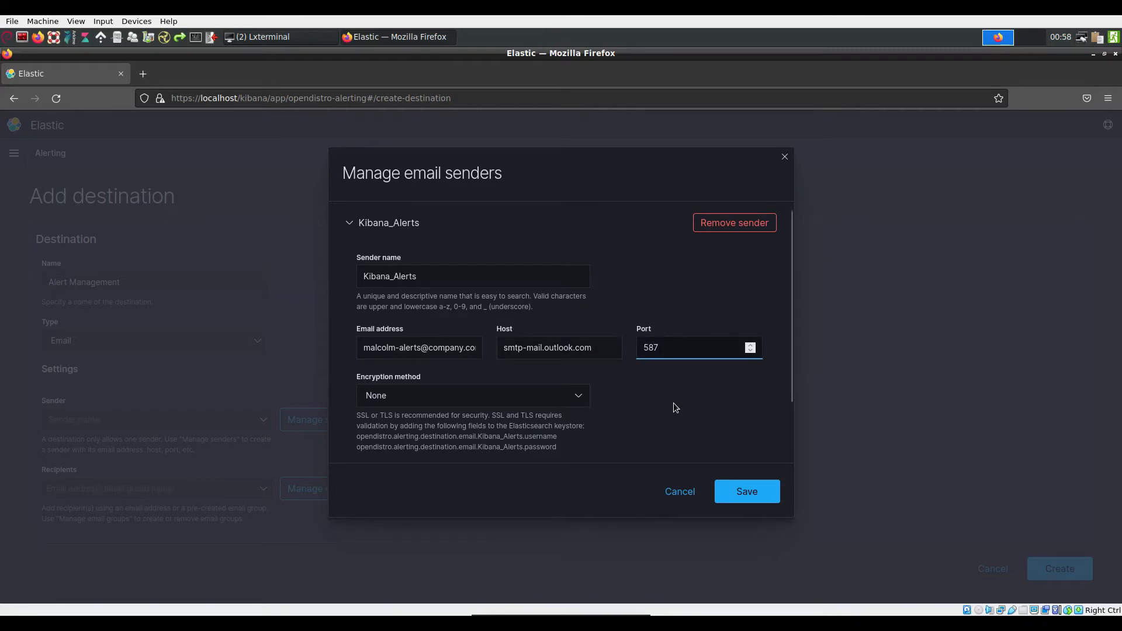
pyautogui.moveTo(554, 365)
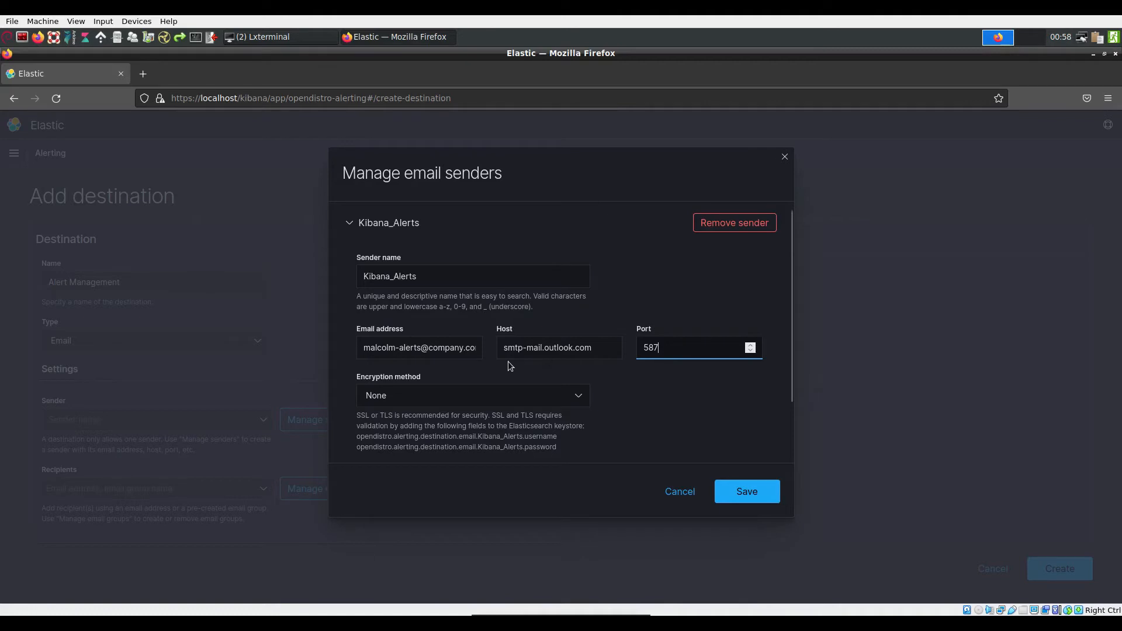
pyautogui.moveTo(578, 275)
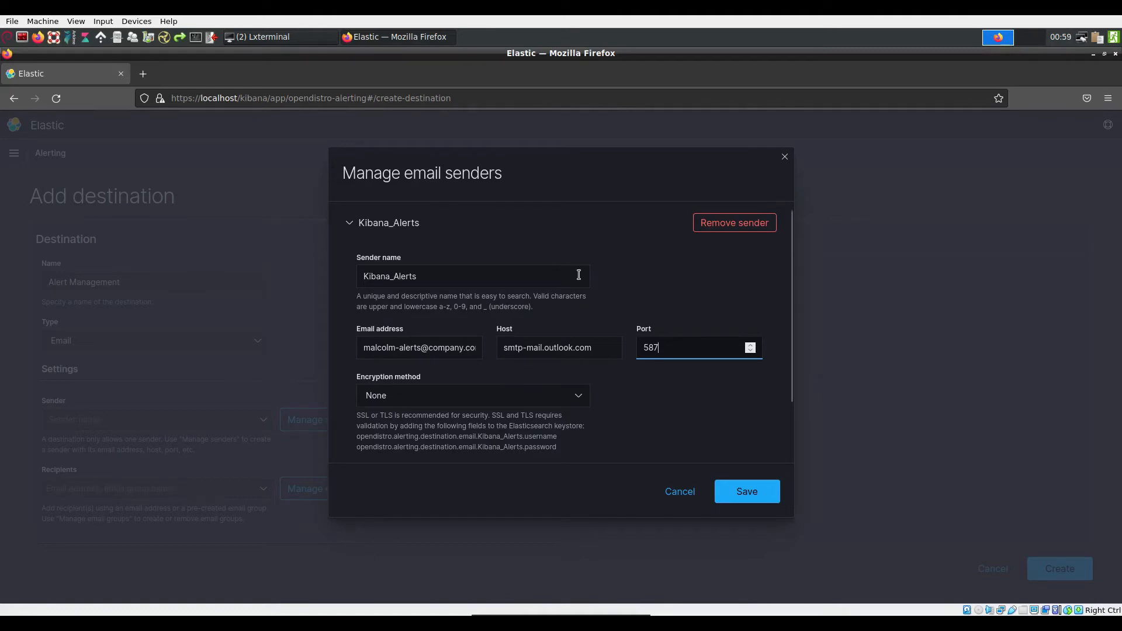
# Step: Run ./auth_setup in the terminal, declining prompts until accepting the email sender account
pyautogui.click(258, 36)
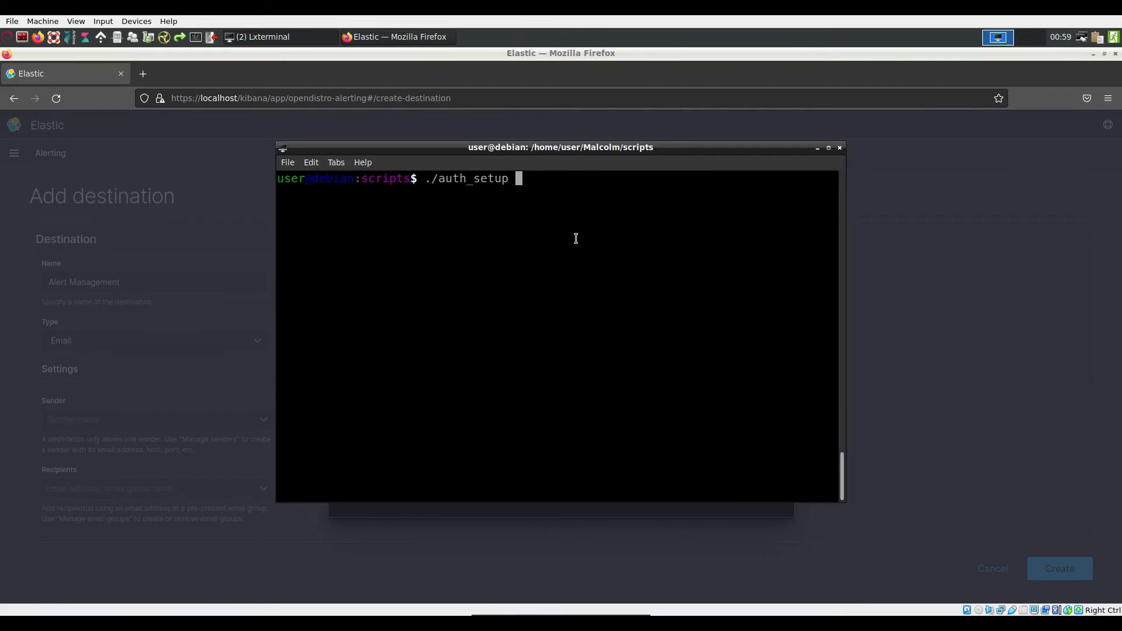
pyautogui.press('Return')
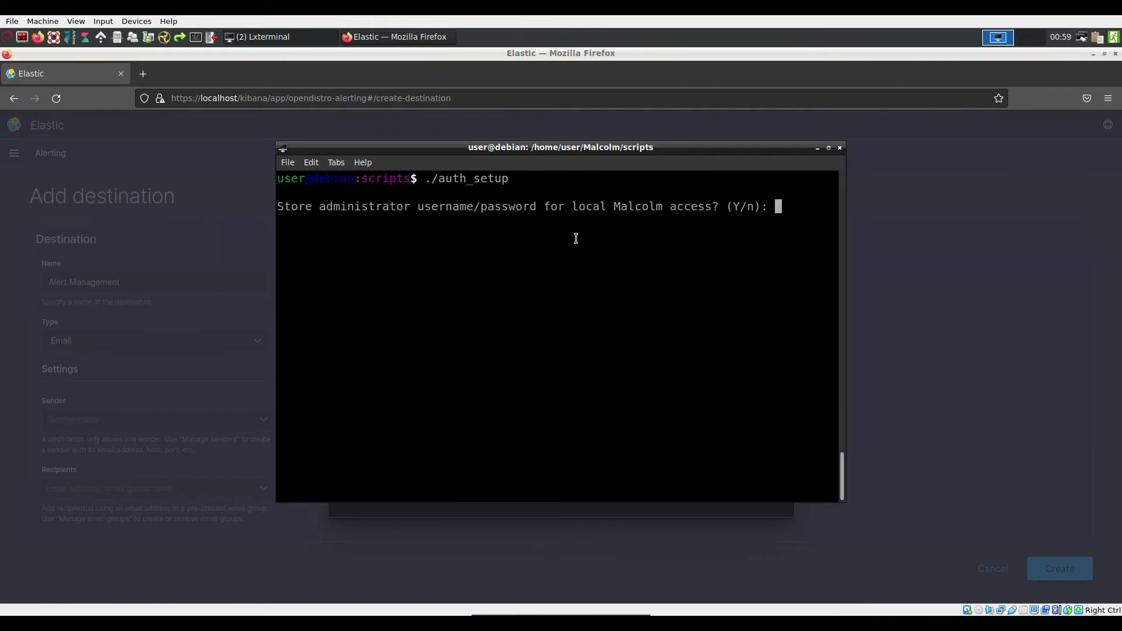
pyautogui.write('n')
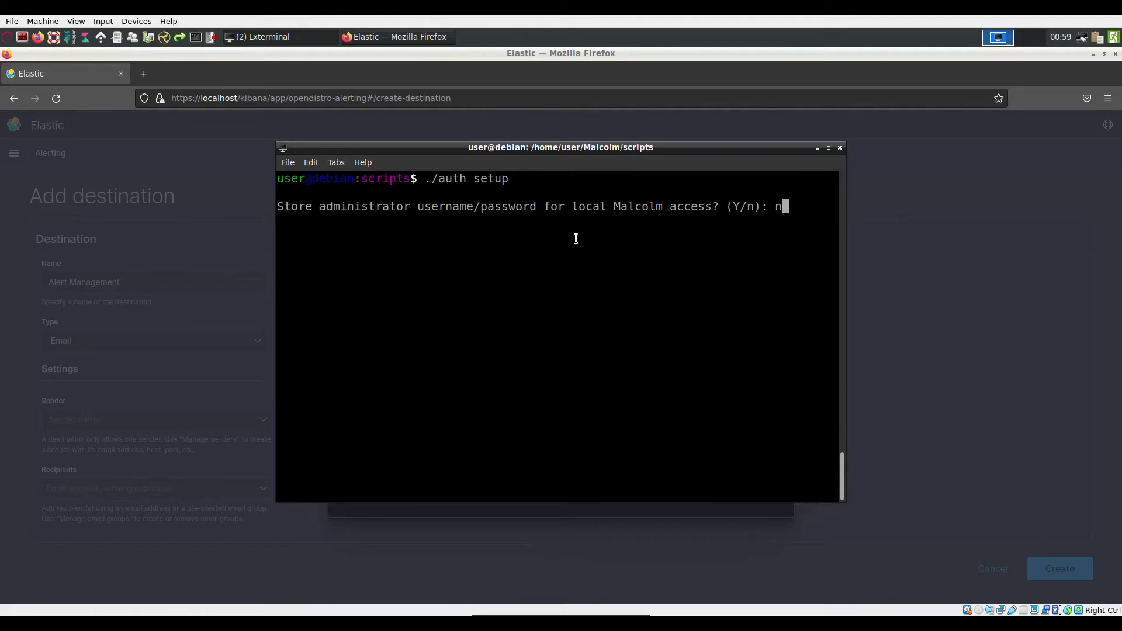
pyautogui.press('Return')
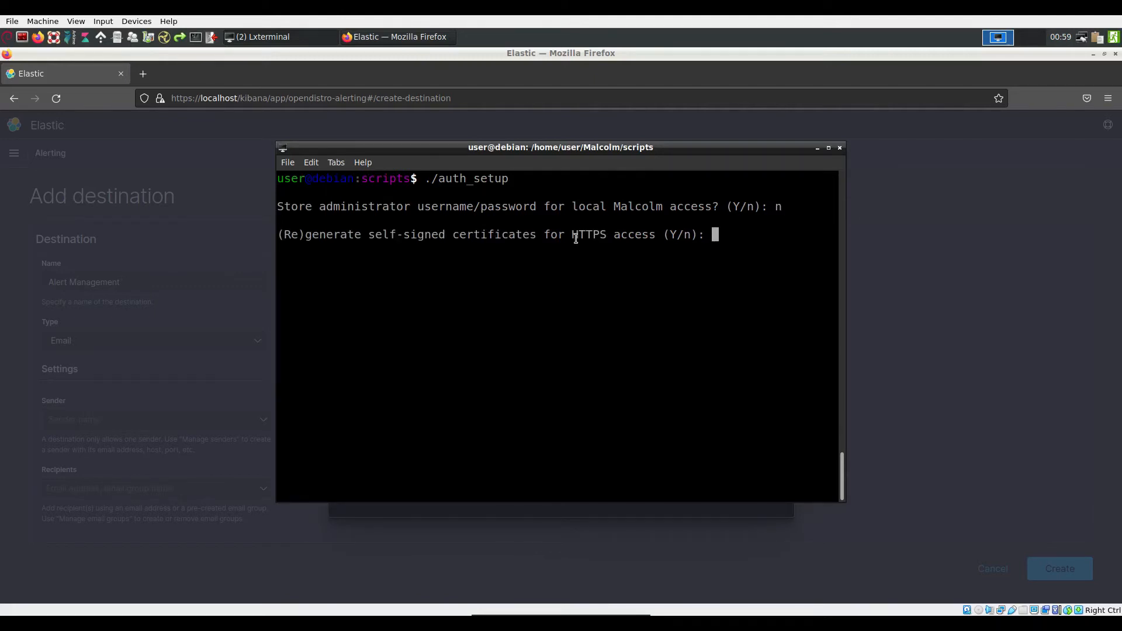
pyautogui.write('n')
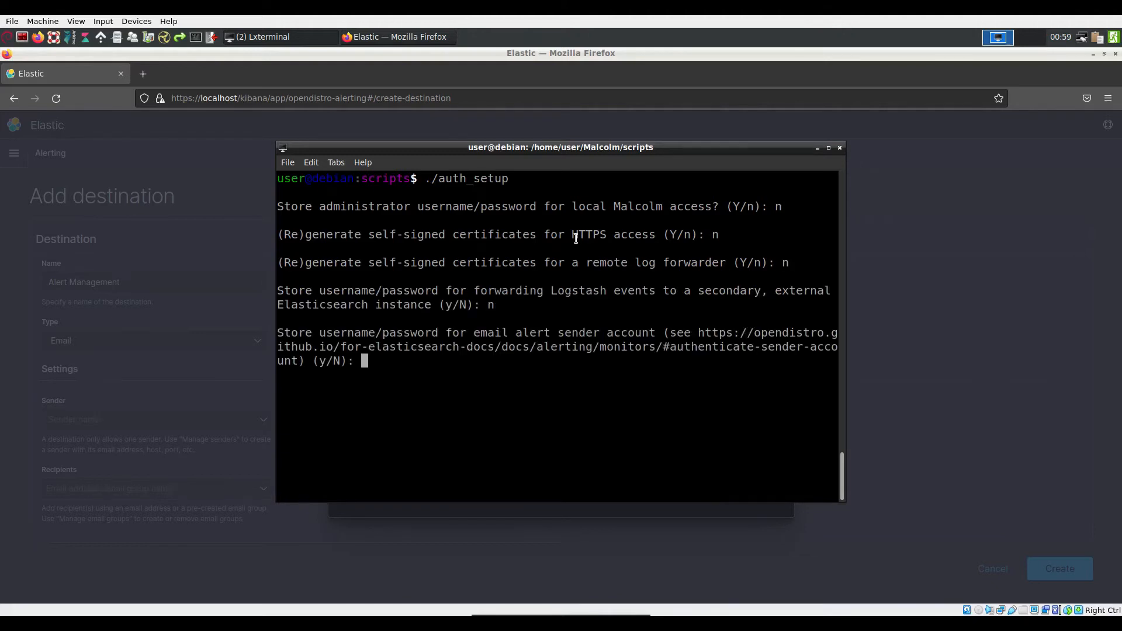
pyautogui.write('y')
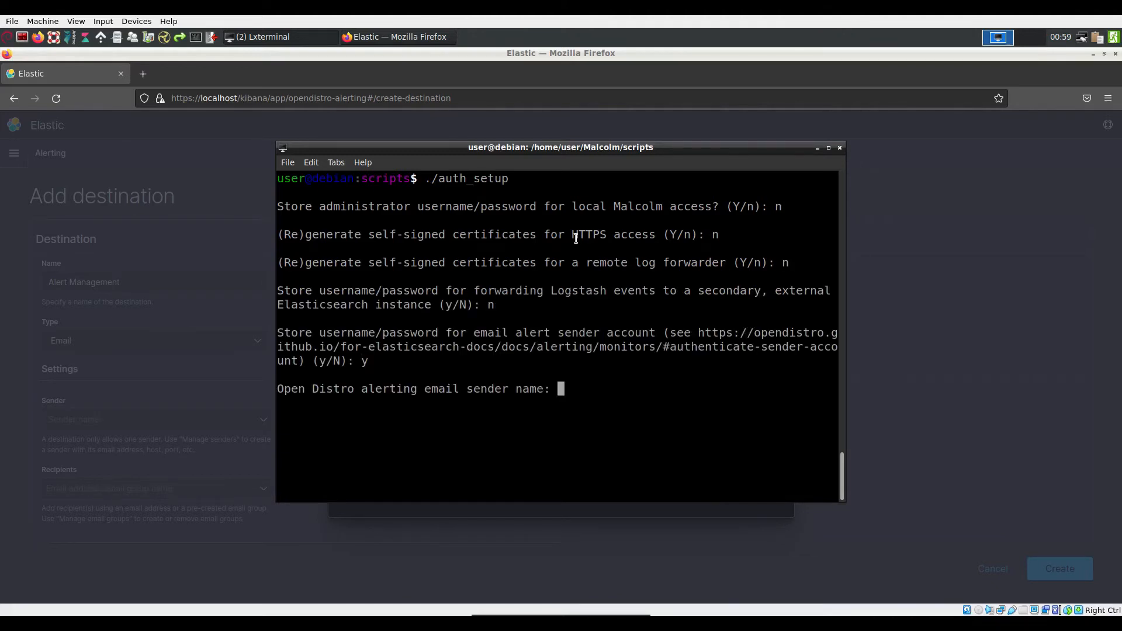
# Step: Store sender Kibana_Alerts with username malcolm-alerts and its password
pyautogui.write('Kibana')
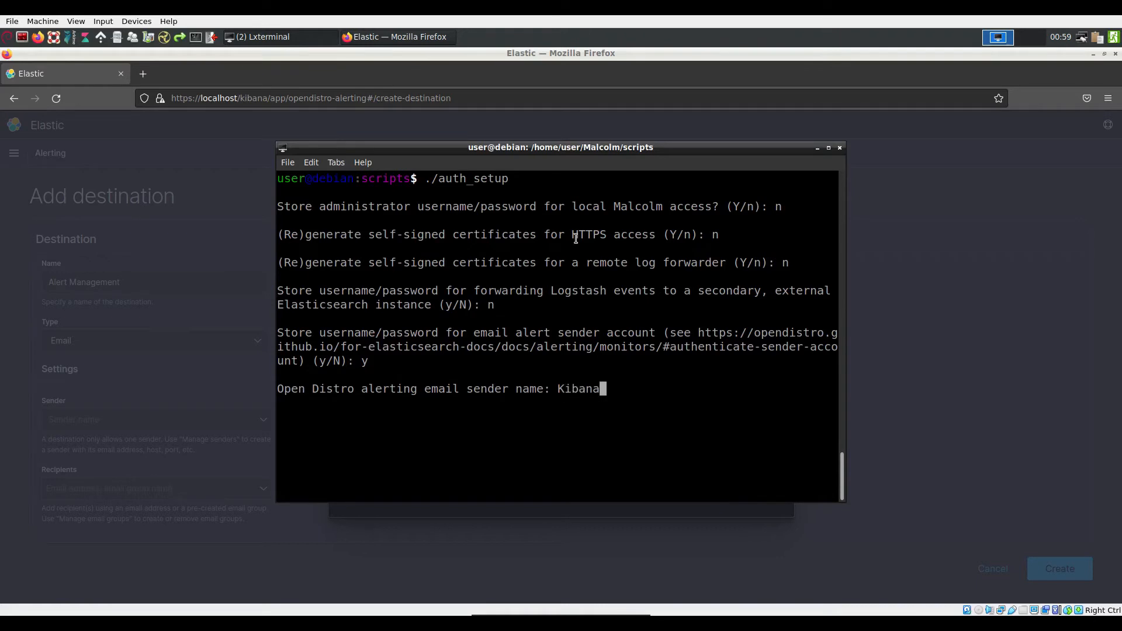
pyautogui.write('_Alerts')
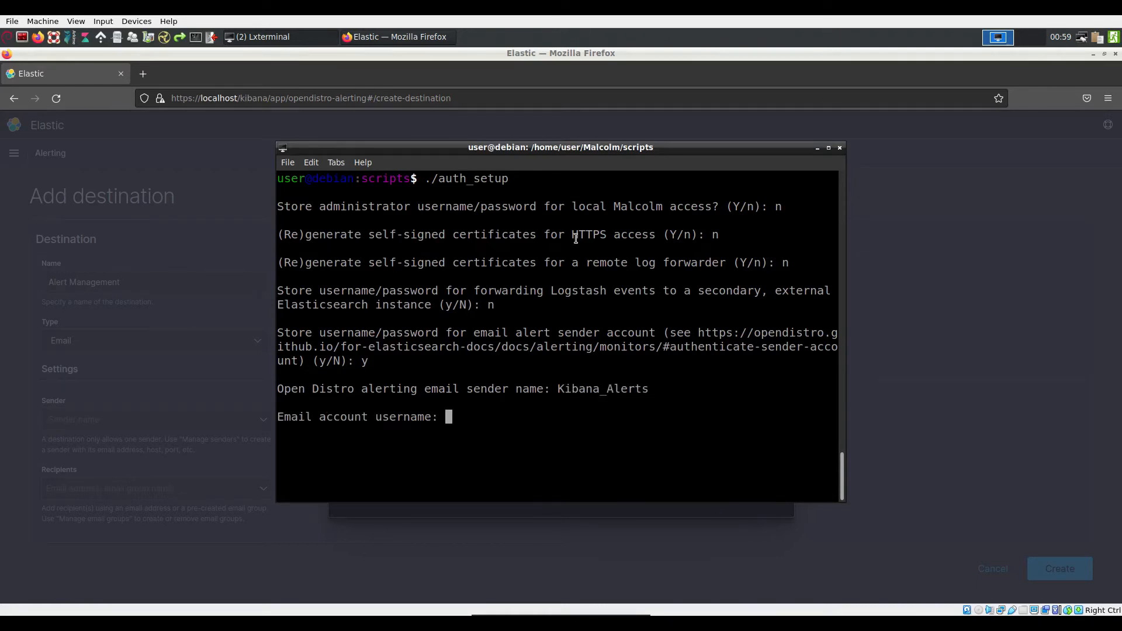
pyautogui.write('malcol')
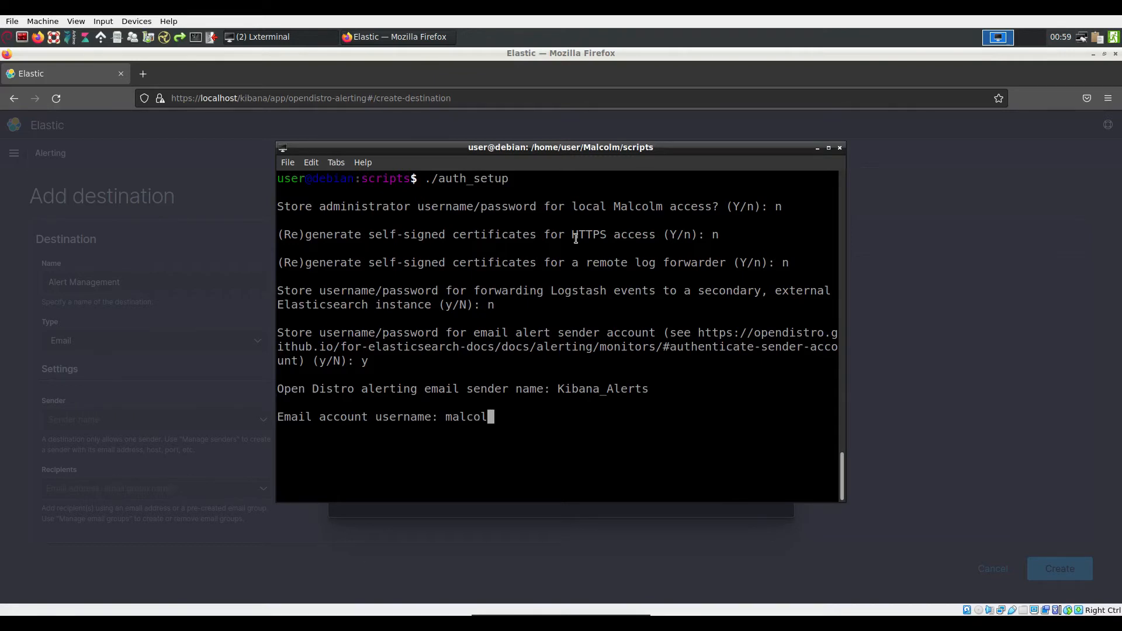
pyautogui.write('m-alerts')
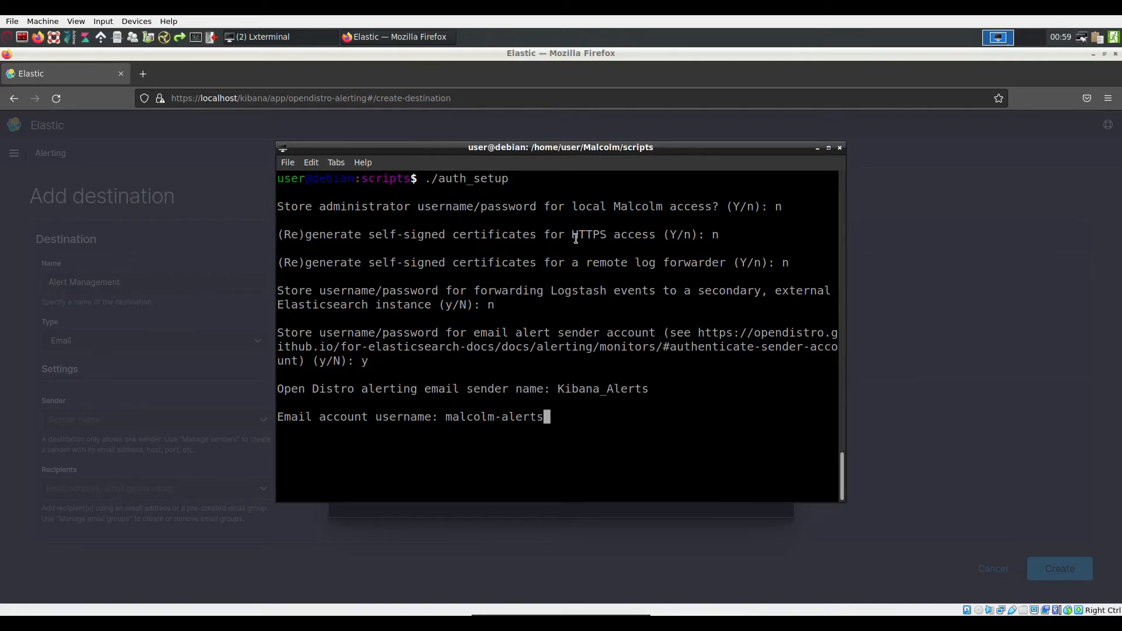
pyautogui.press('Return')
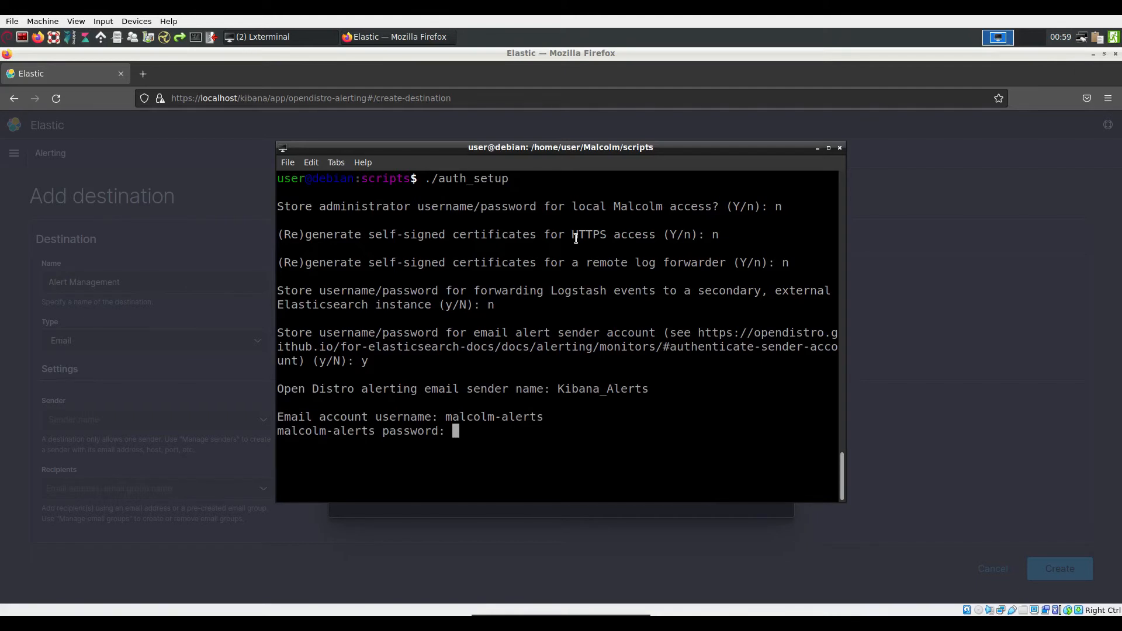
pyautogui.press('Return')
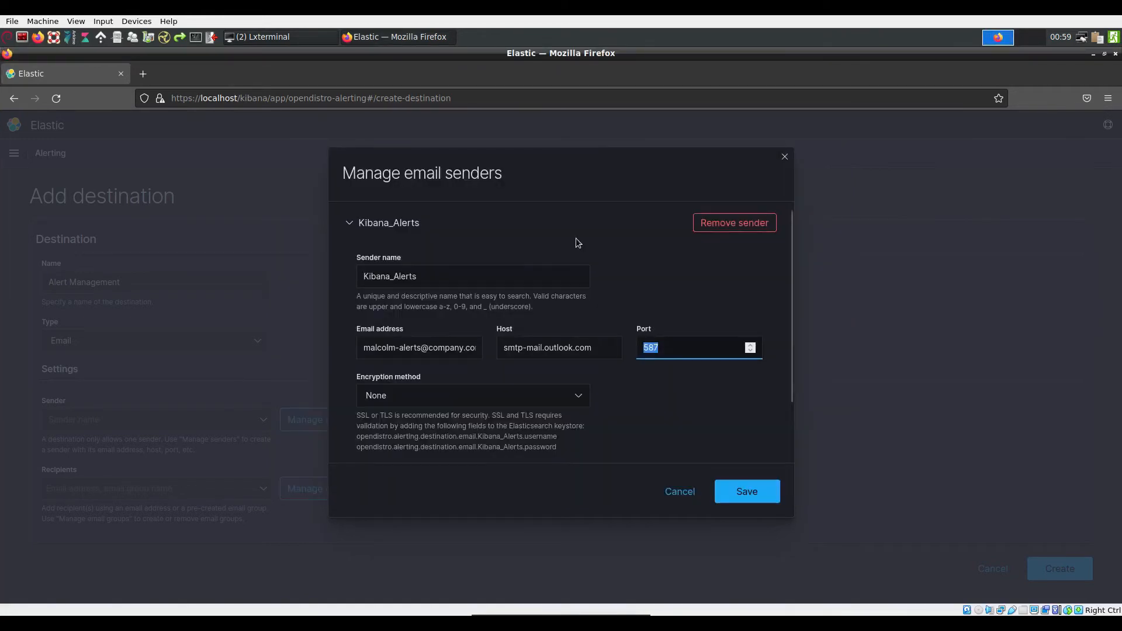
# Step: Set the Kibana_Alerts sender's encryption to TLS and save it
pyautogui.click(472, 395)
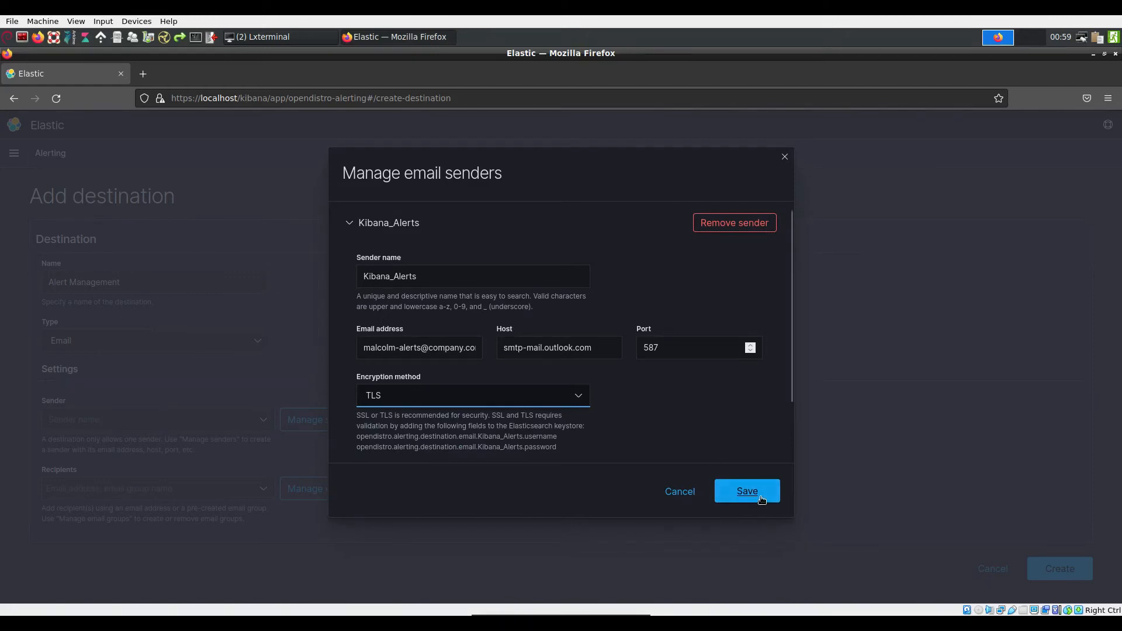
pyautogui.click(747, 491)
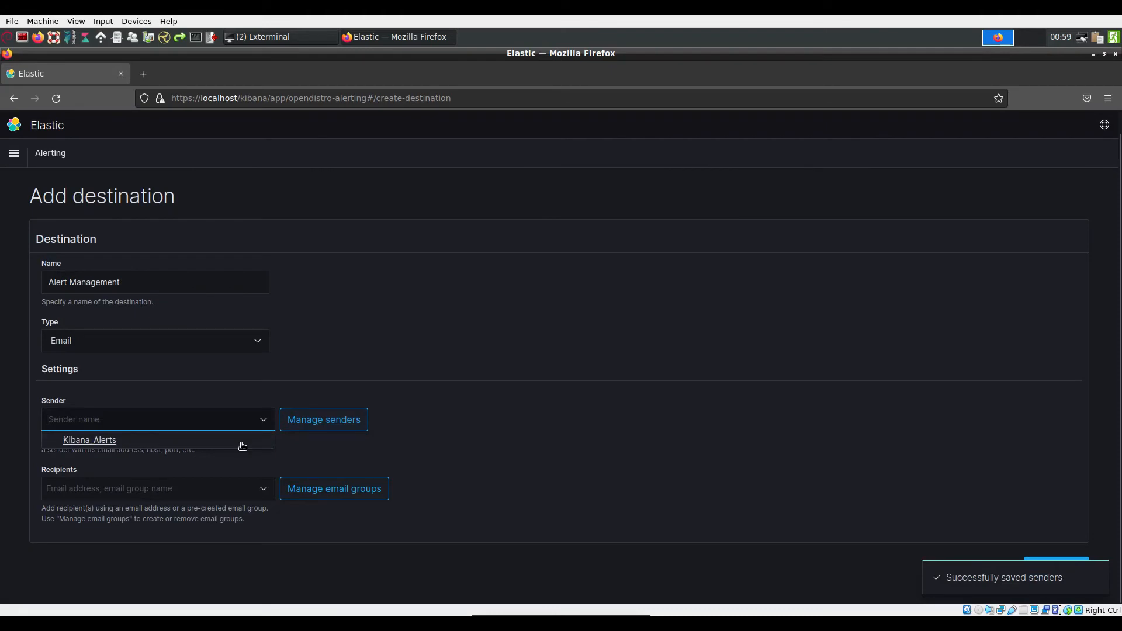
# Step: Select Kibana_Alerts as sender and start an email group named 'Management'
pyautogui.click(89, 440)
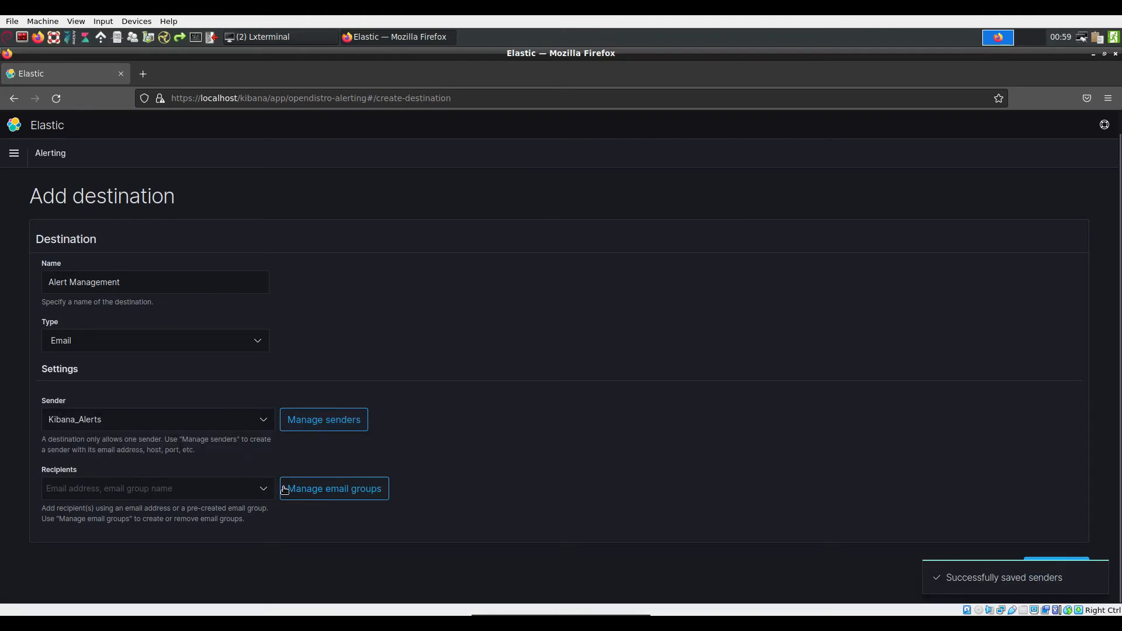
pyautogui.click(334, 488)
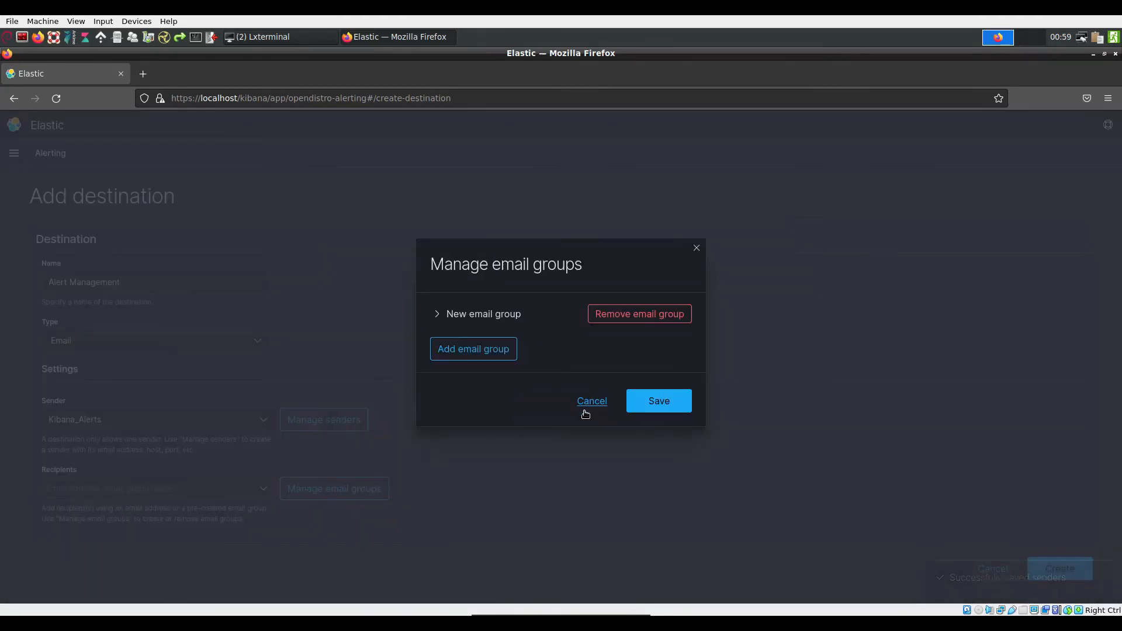
pyautogui.click(477, 314)
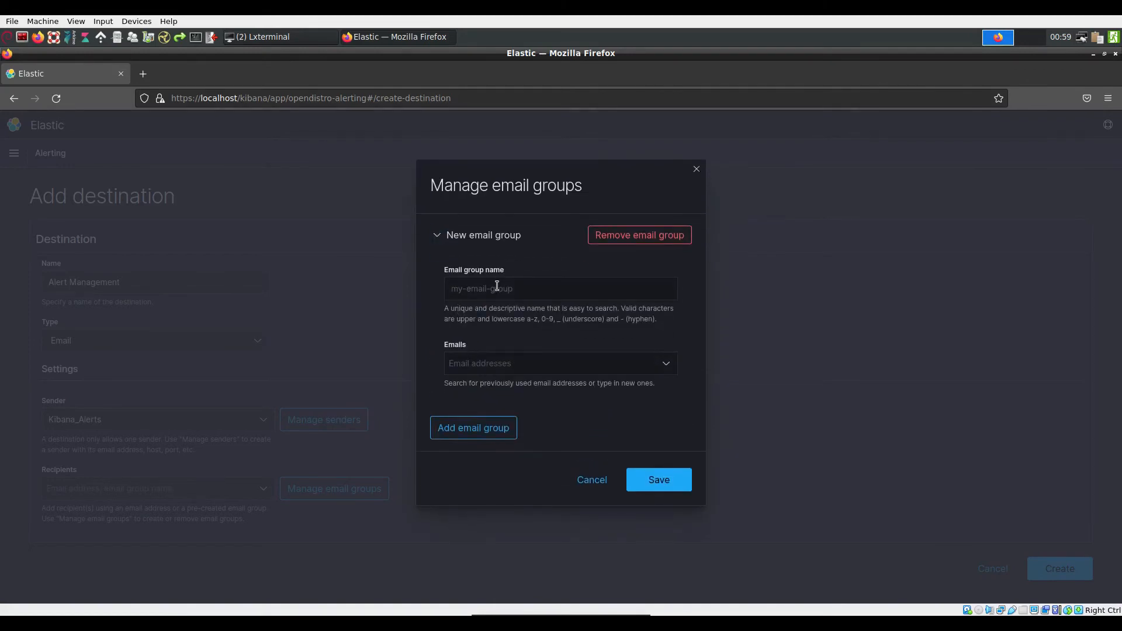
pyautogui.write('Manag')
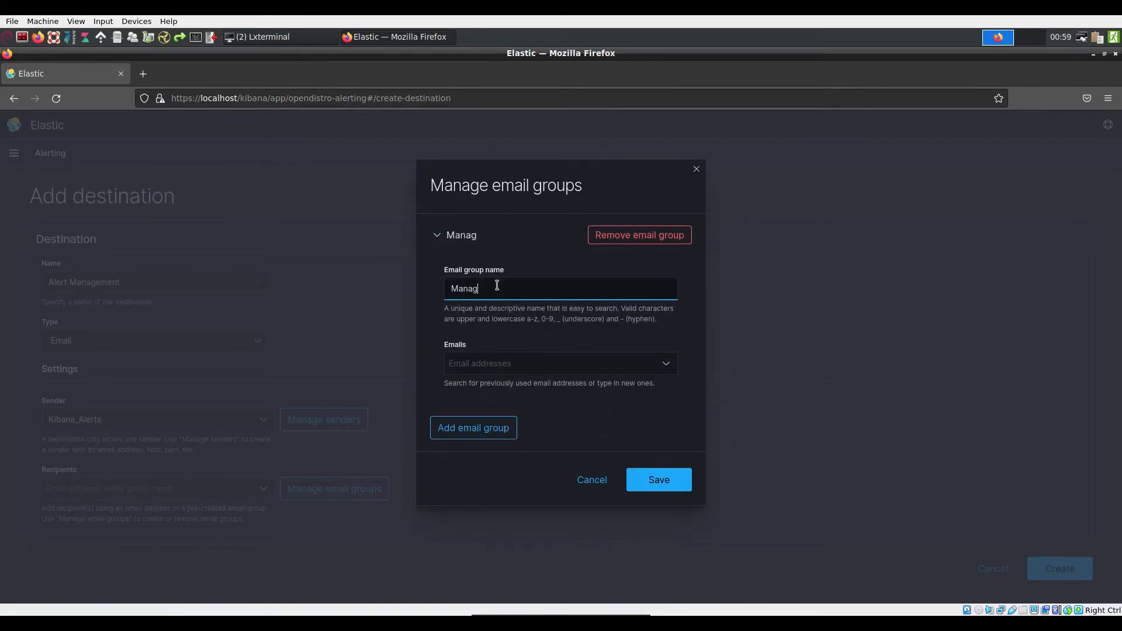
pyautogui.write('ement')
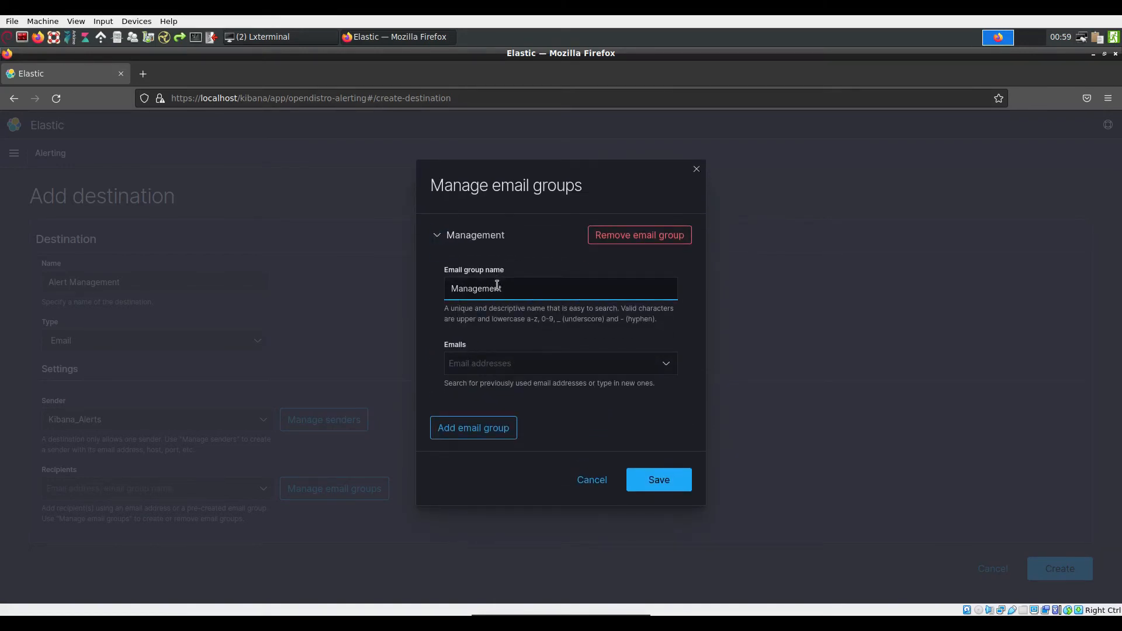
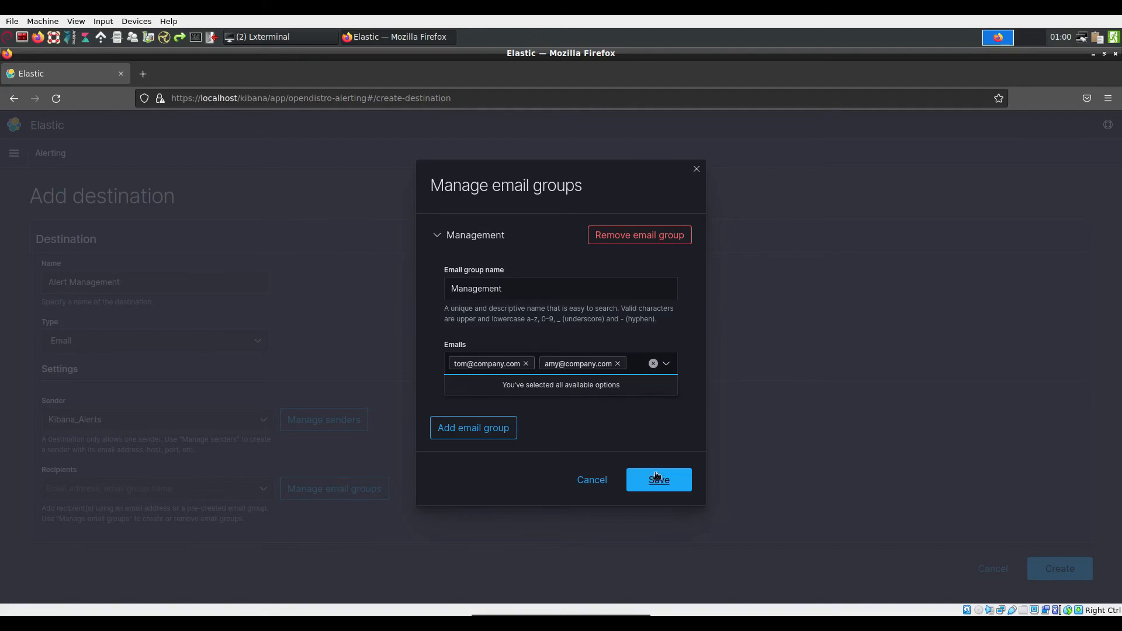
pyautogui.click(657, 479)
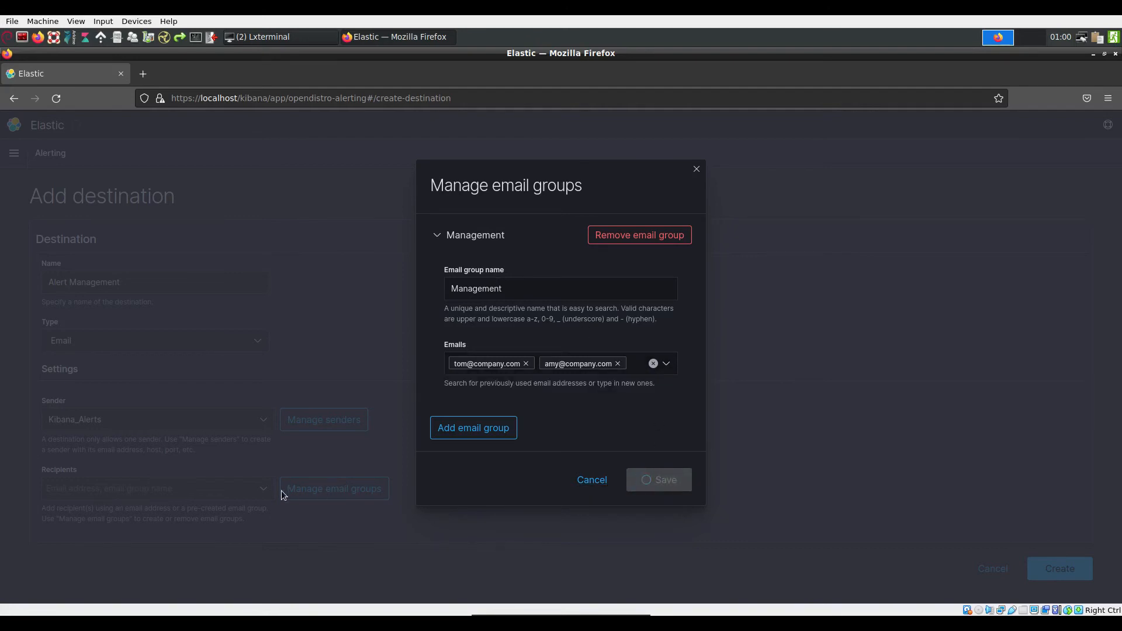
pyautogui.click(657, 479)
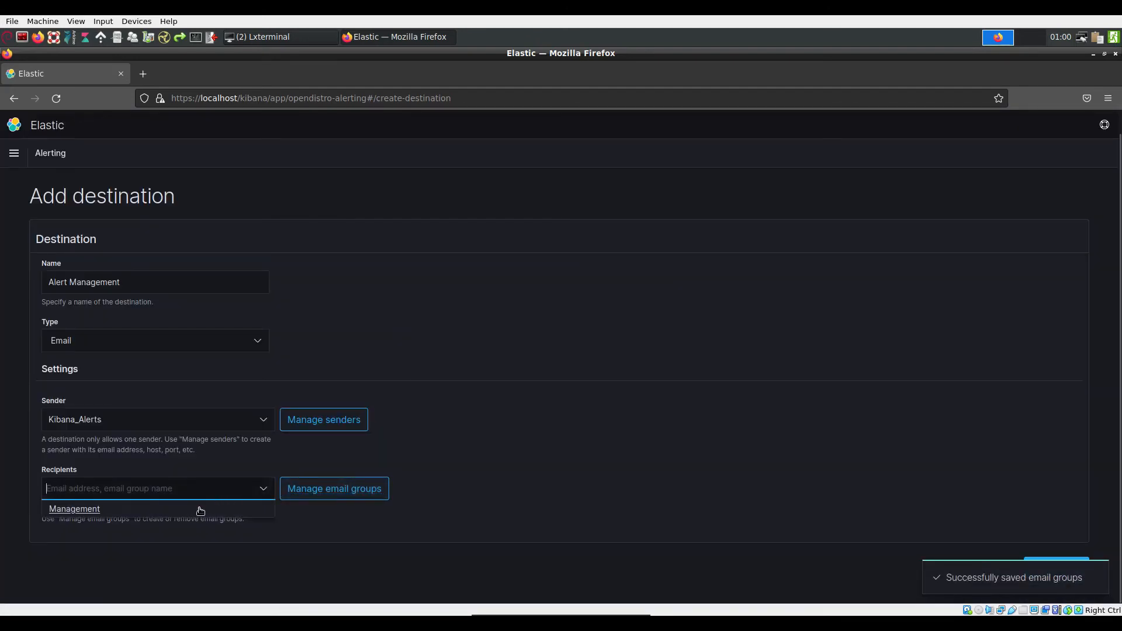
# Step: Choose the Management group as recipients and create the Alert Management destination
pyautogui.click(74, 509)
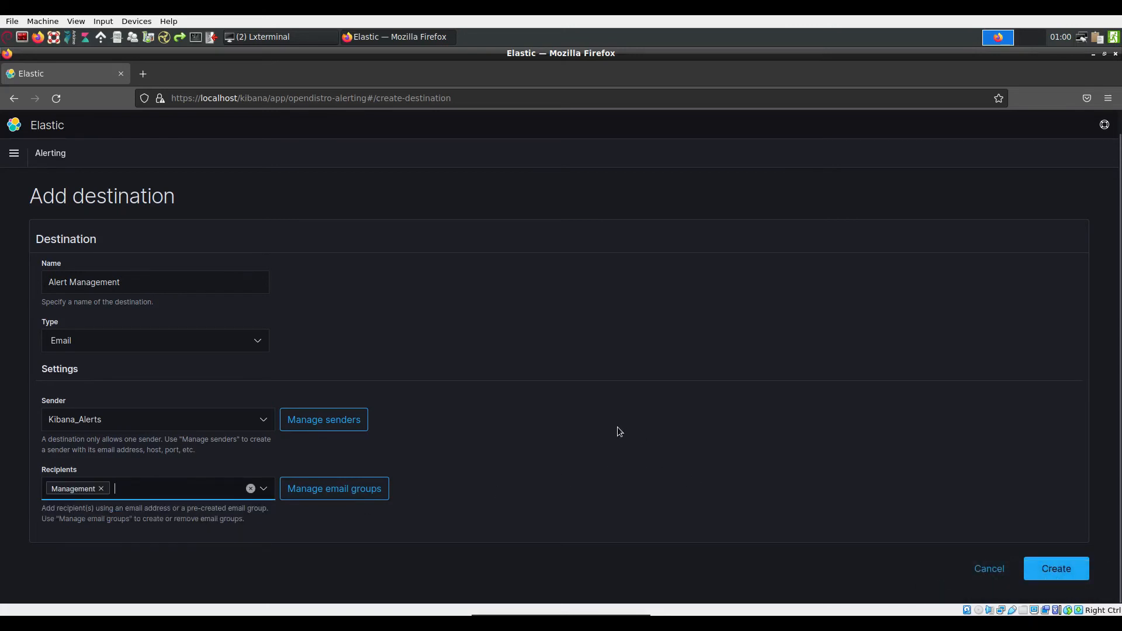
pyautogui.moveTo(846, 471)
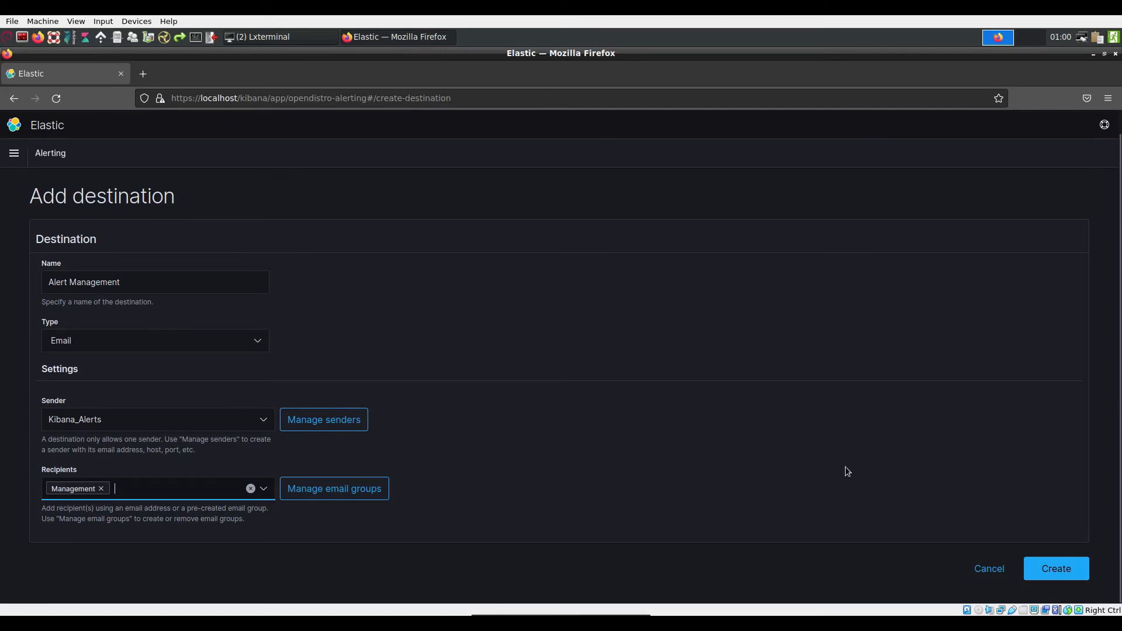
pyautogui.click(1054, 568)
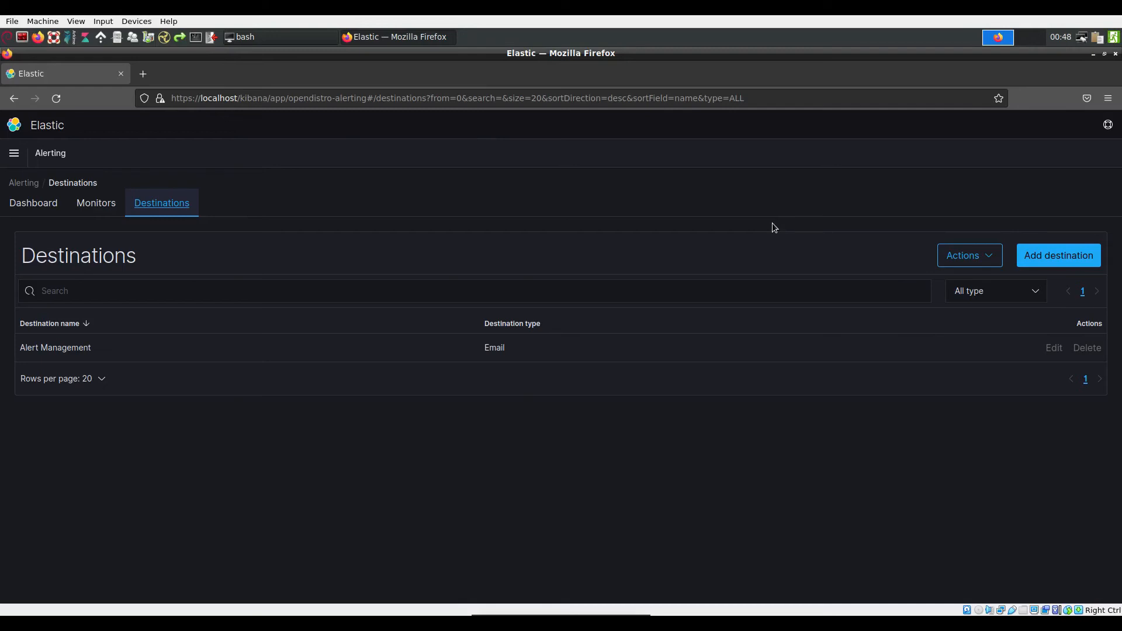
pyautogui.moveTo(96, 203)
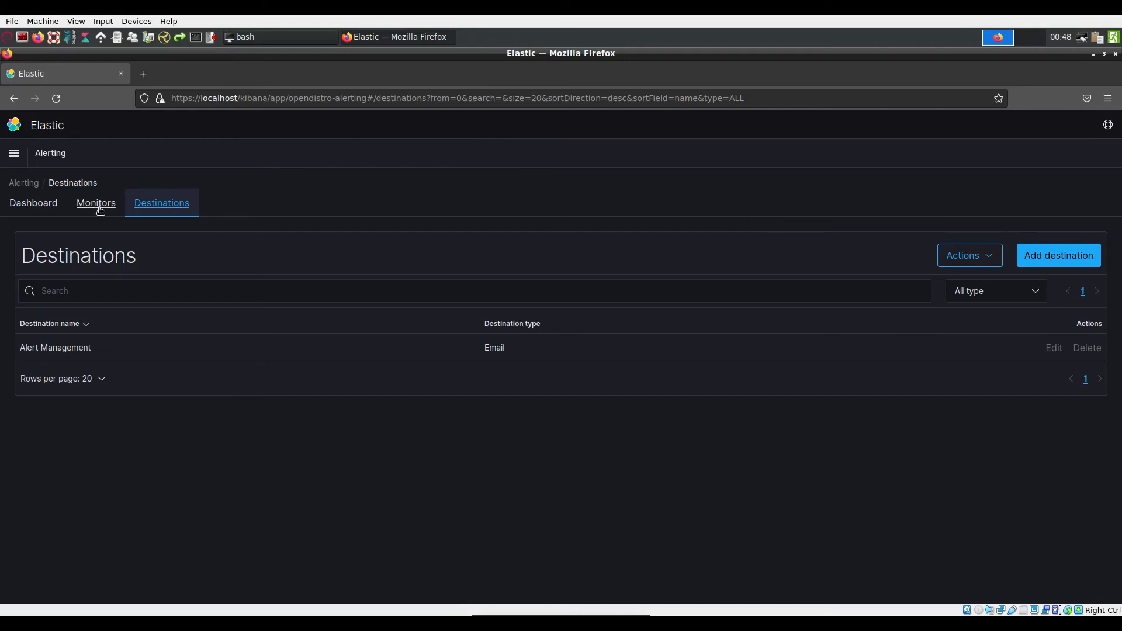
# Step: From the Monitors list, open the Queries monitor and view its Triggers section
pyautogui.click(96, 203)
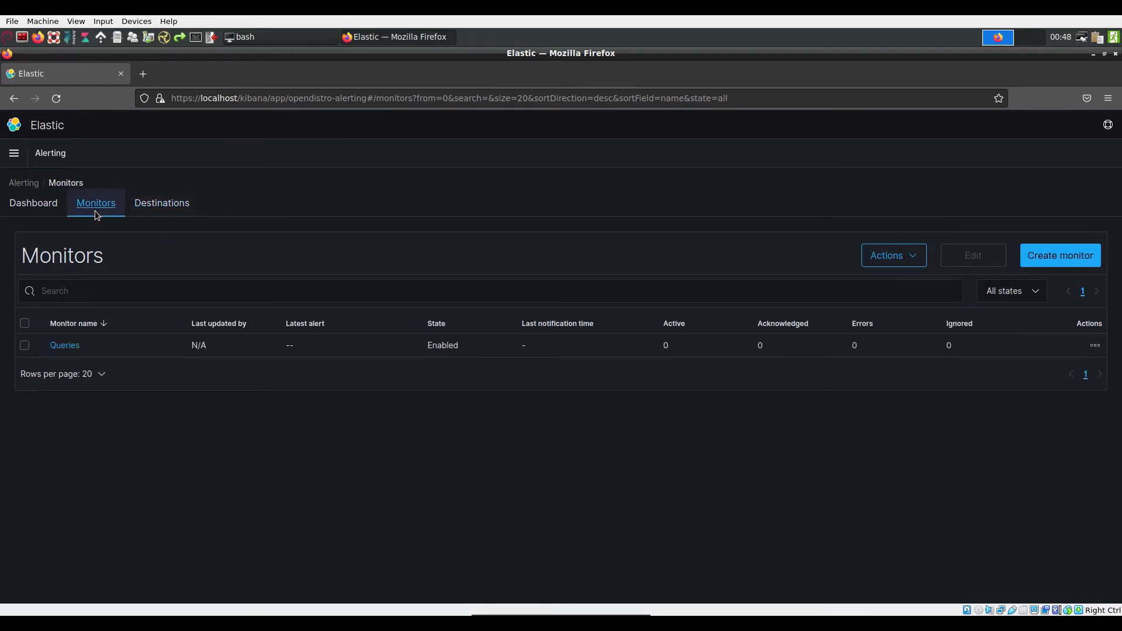
pyautogui.moveTo(185, 284)
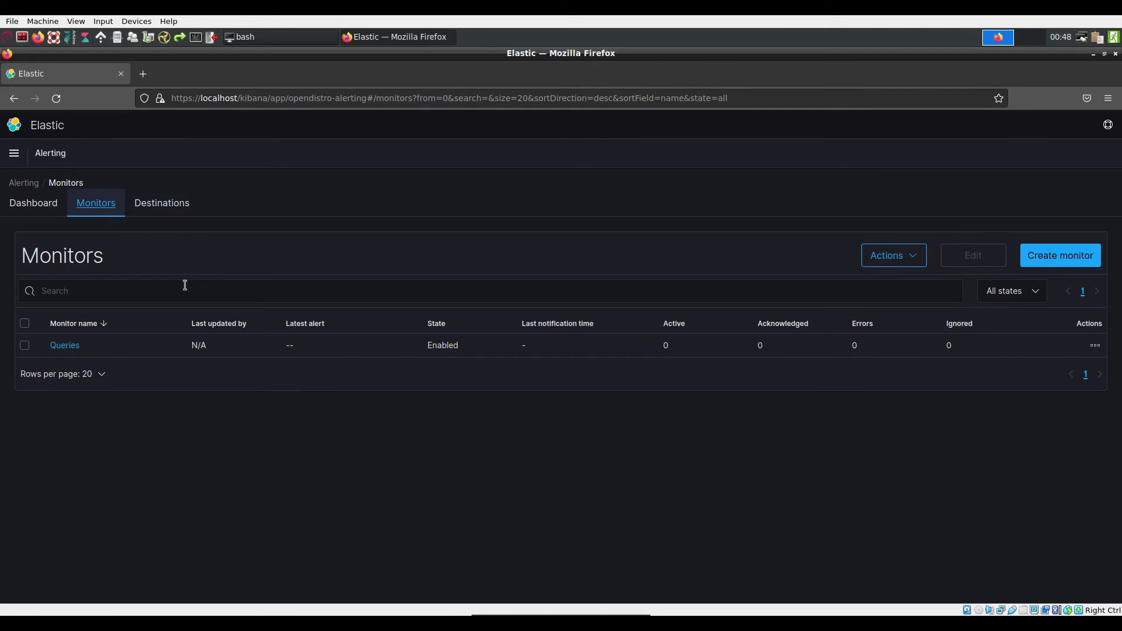
pyautogui.click(64, 345)
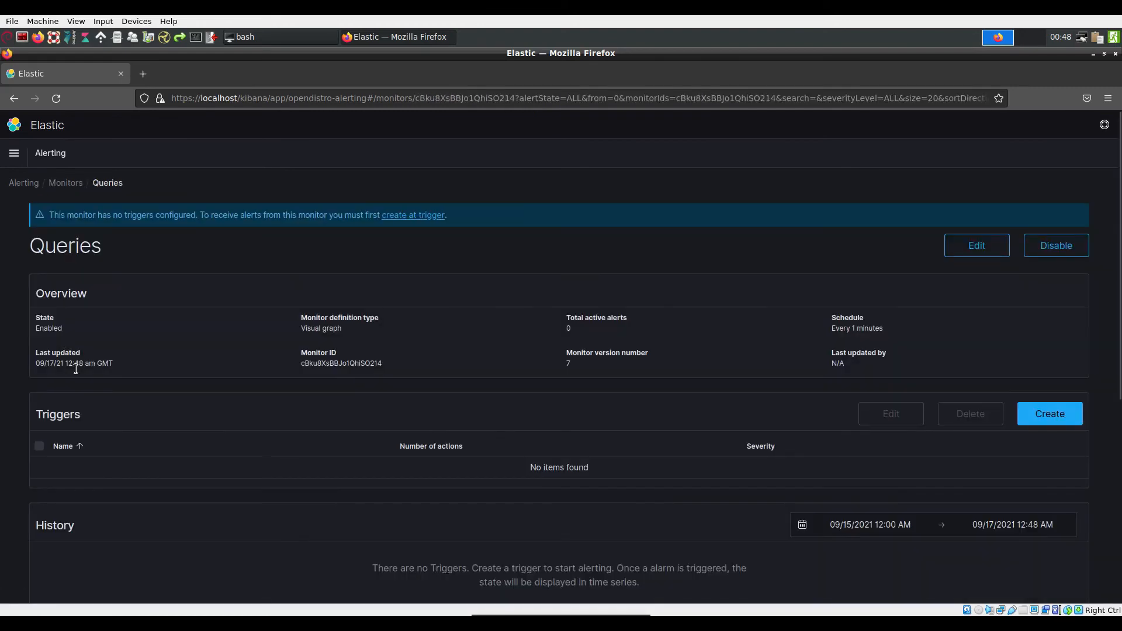
pyautogui.scroll(-3)
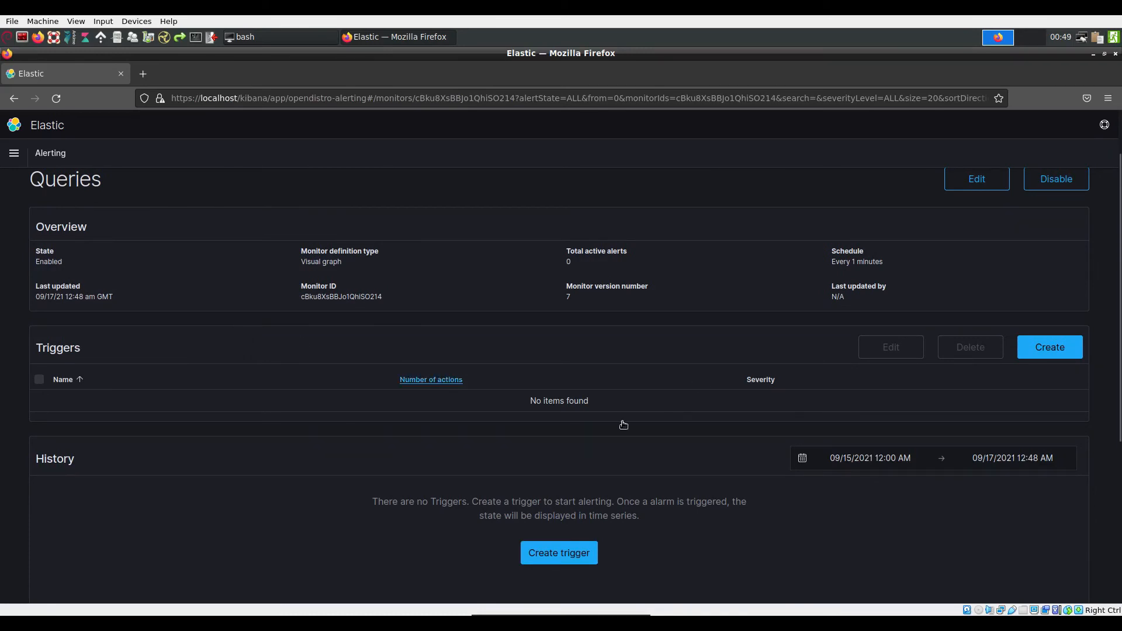
# Step: Create a new trigger named 'Trigger (Queries)' for the monitor
pyautogui.click(558, 552)
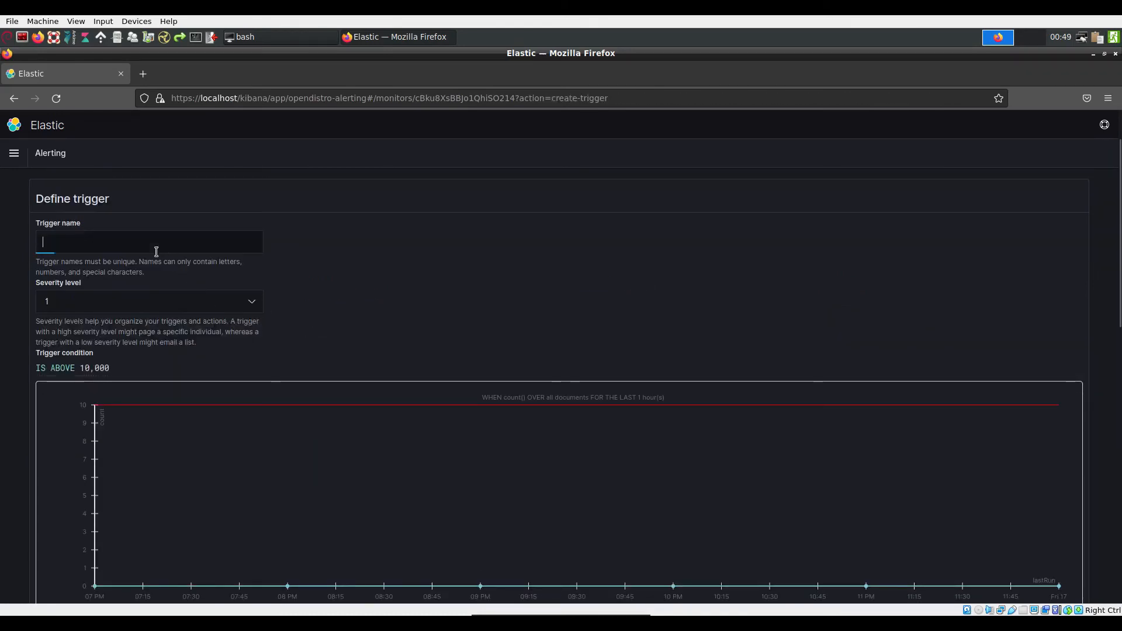
pyautogui.write('Trig')
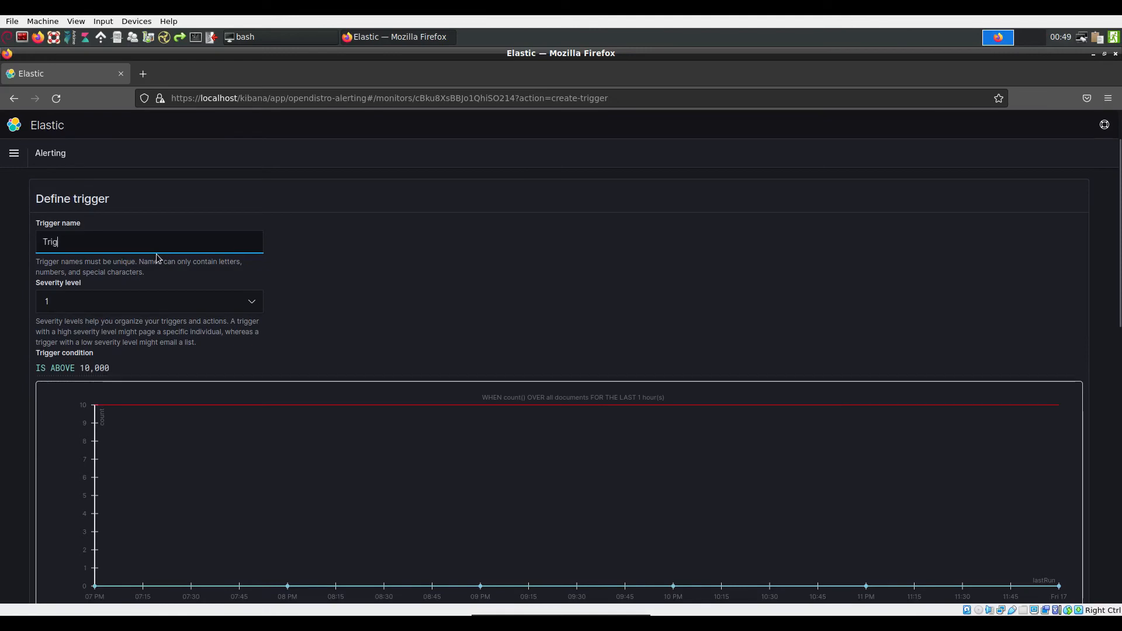
pyautogui.write('ger')
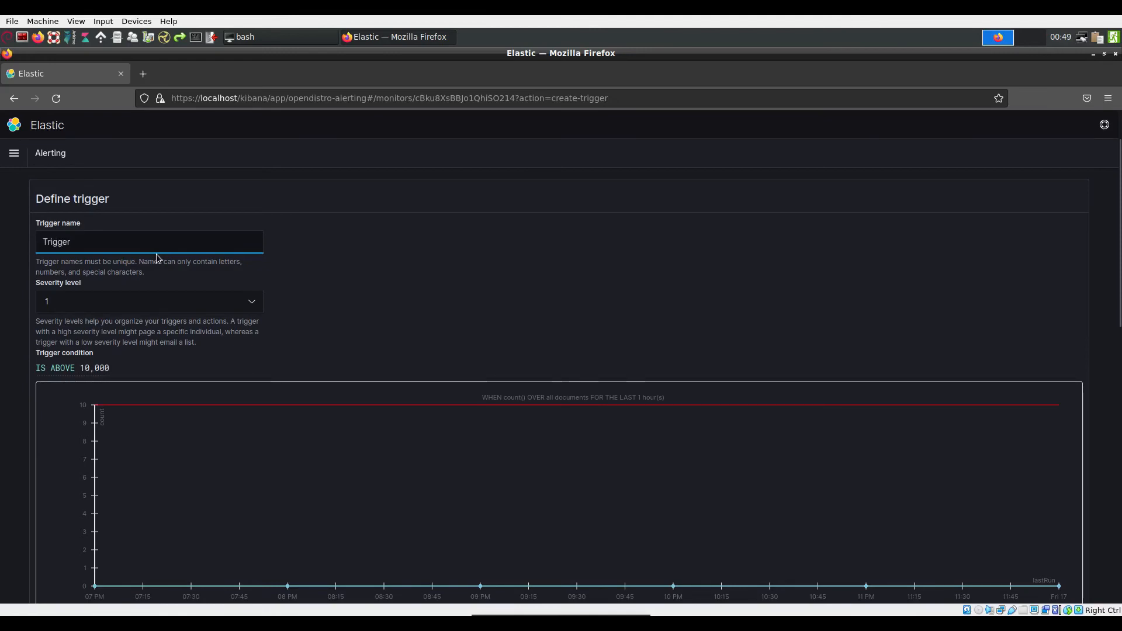
pyautogui.write('(Queries')
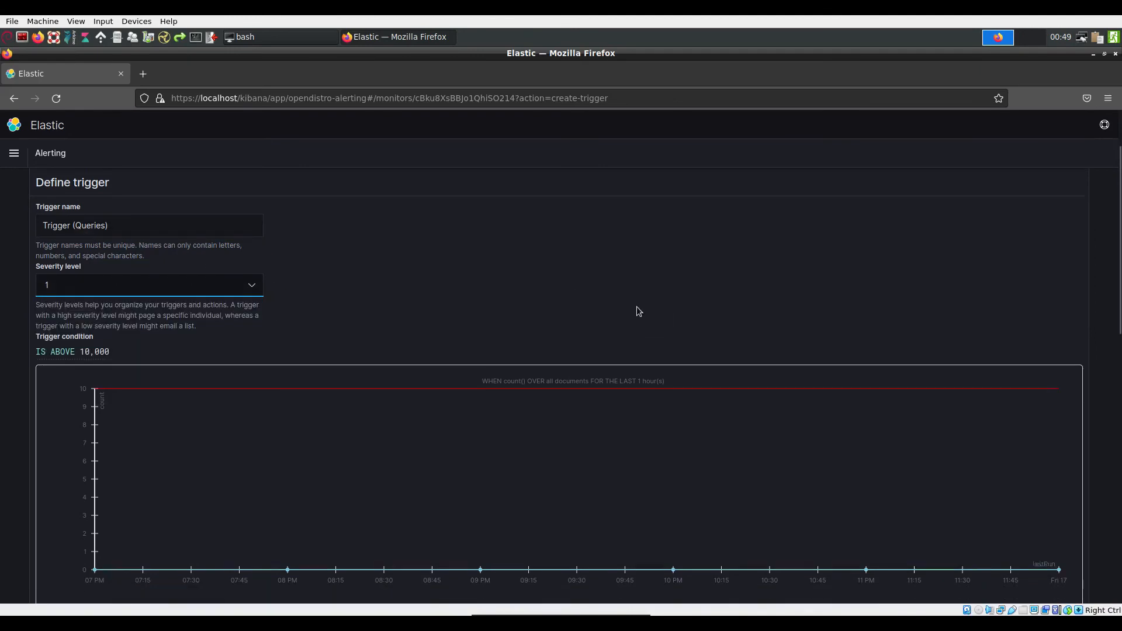
# Step: Name the trigger action Alert_485 and route it to the Alert Management - (Email) destination
pyautogui.scroll(-3)
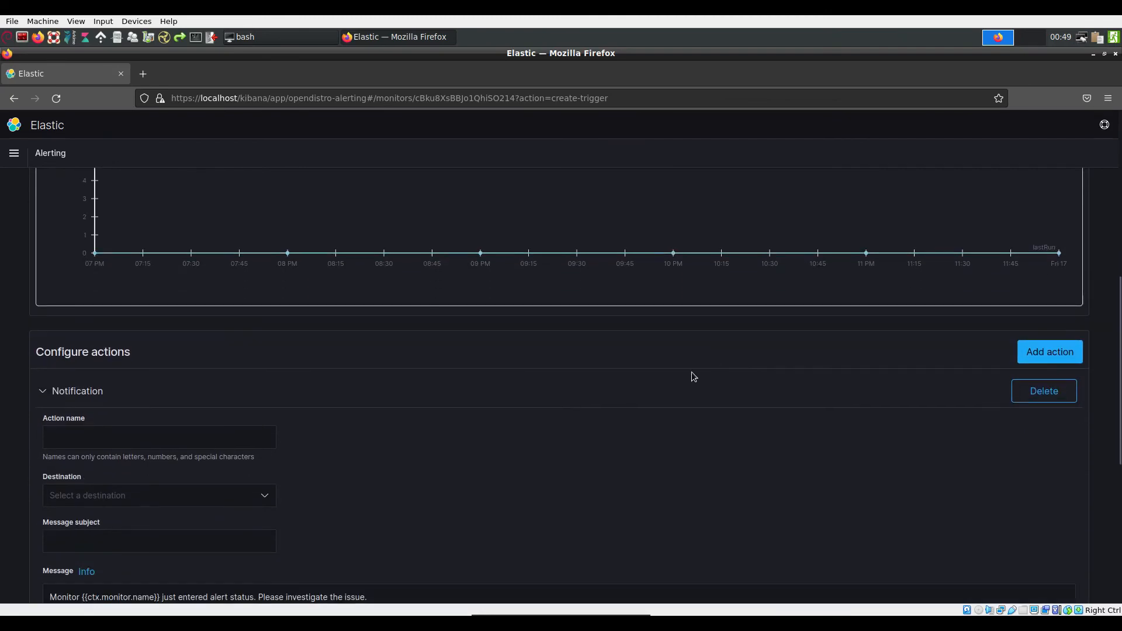
pyautogui.scroll(-3)
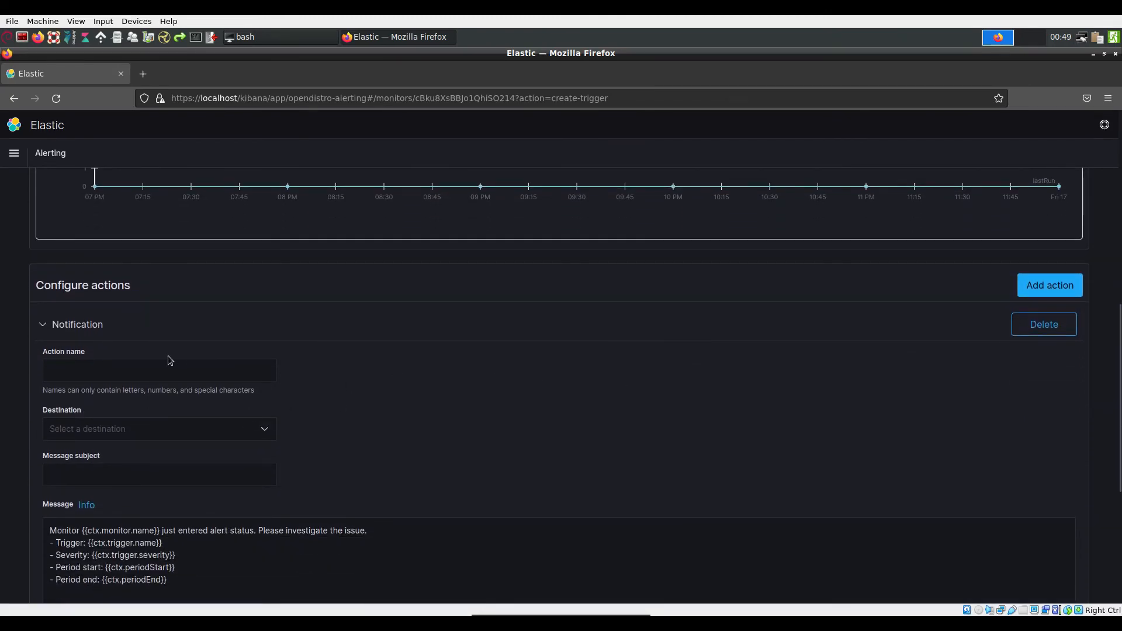
pyautogui.write('A')
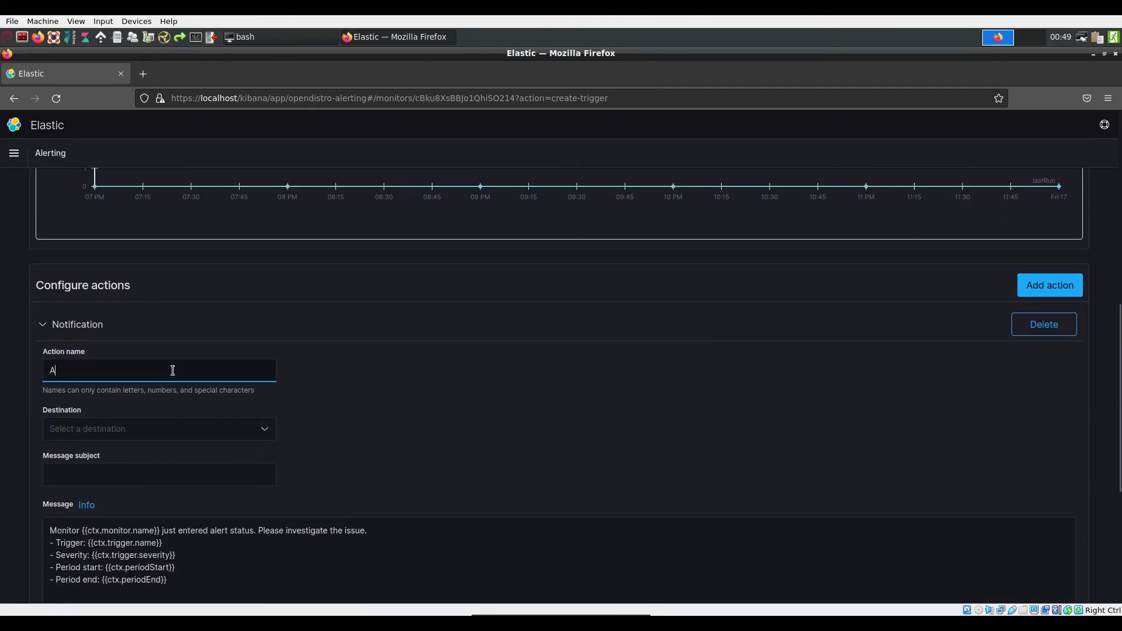
pyautogui.write('lert_485')
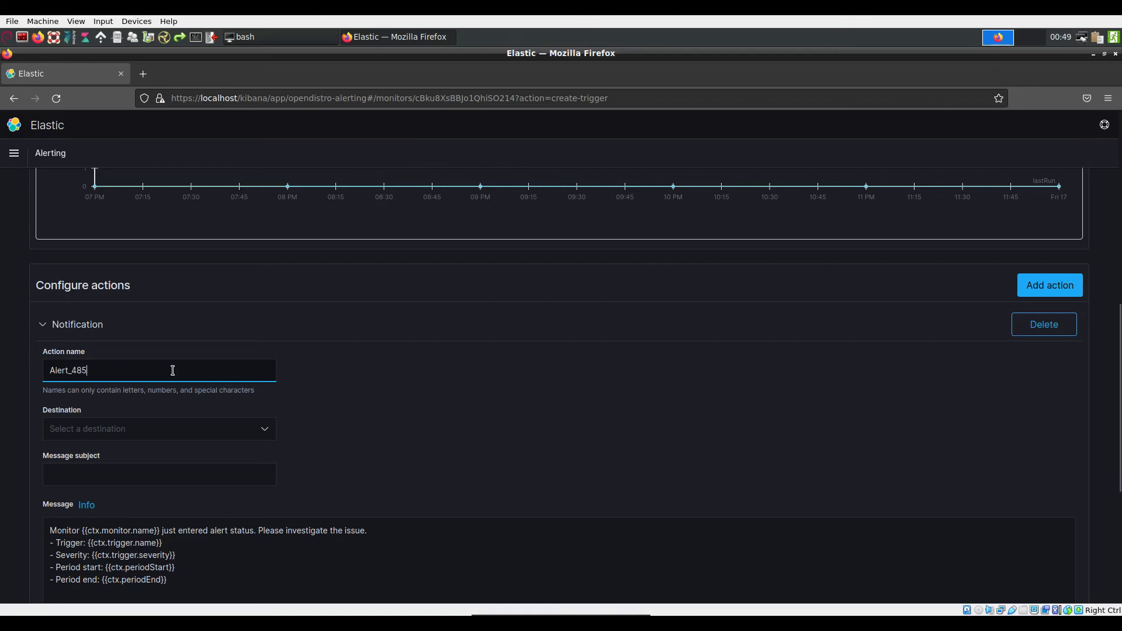
pyautogui.click(159, 428)
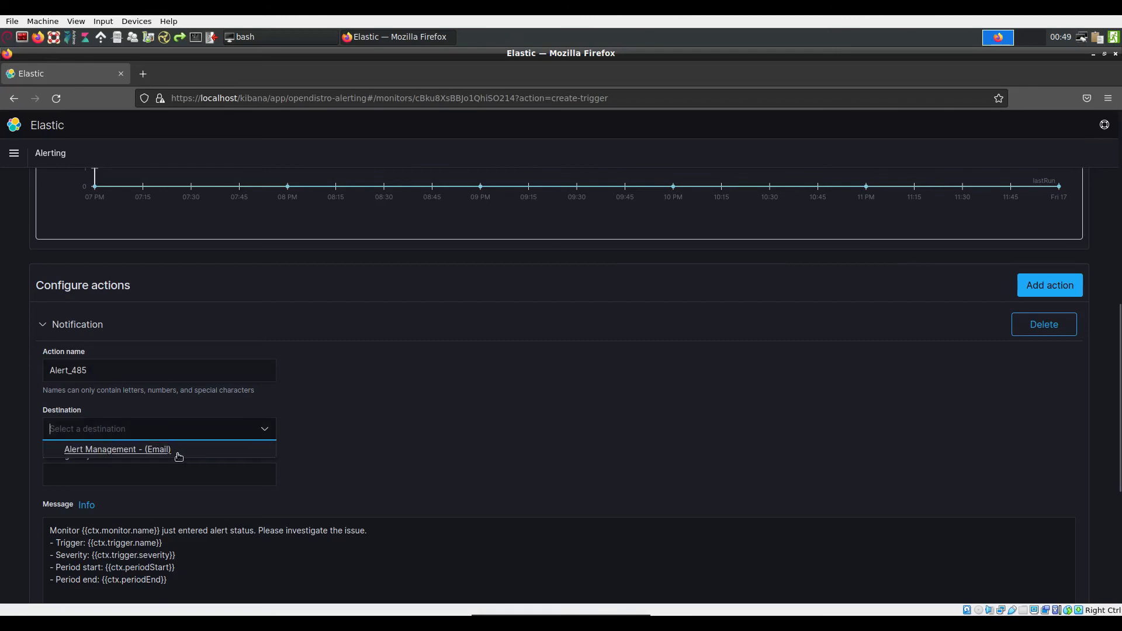
pyautogui.click(118, 450)
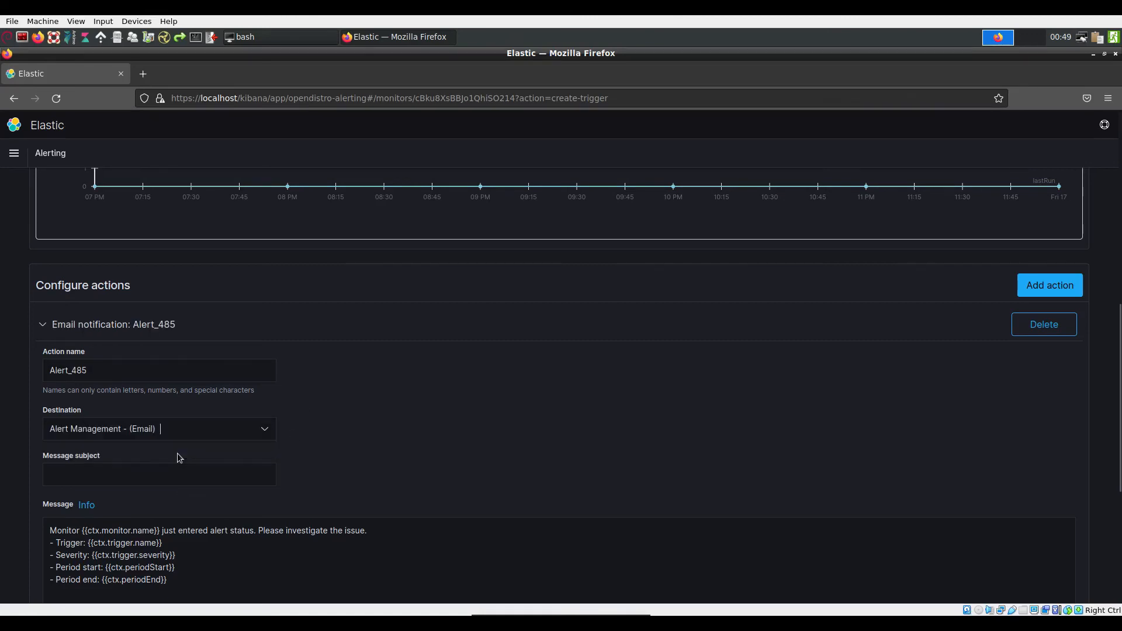
# Step: Set the email message subject to "Severe Alert (Malcolm)"
pyautogui.click(159, 474)
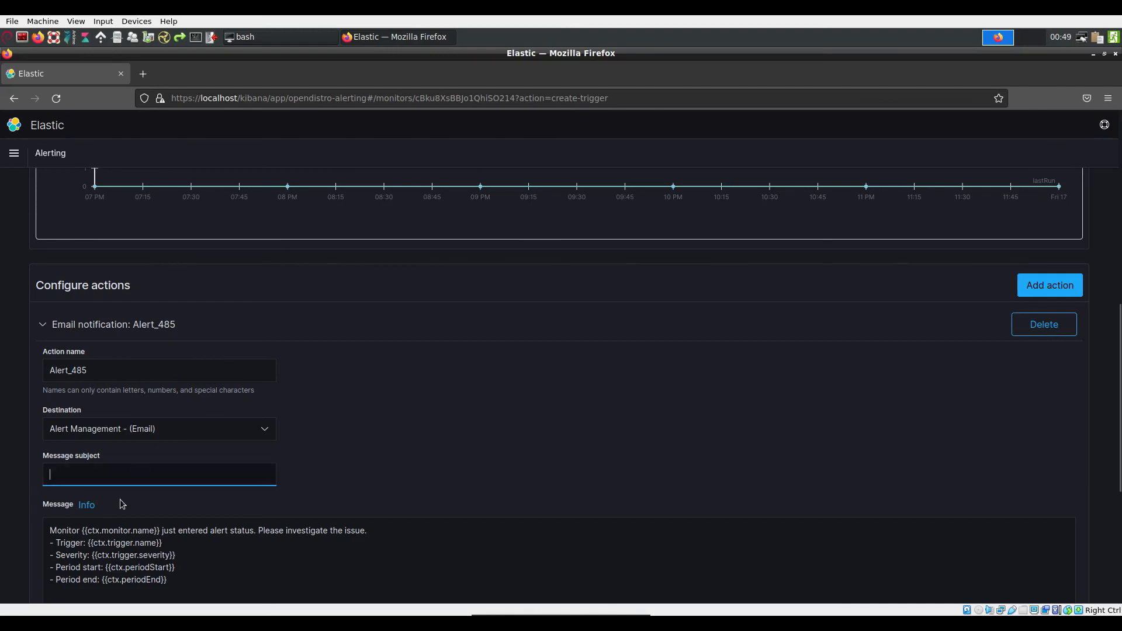
pyautogui.write('Severe A')
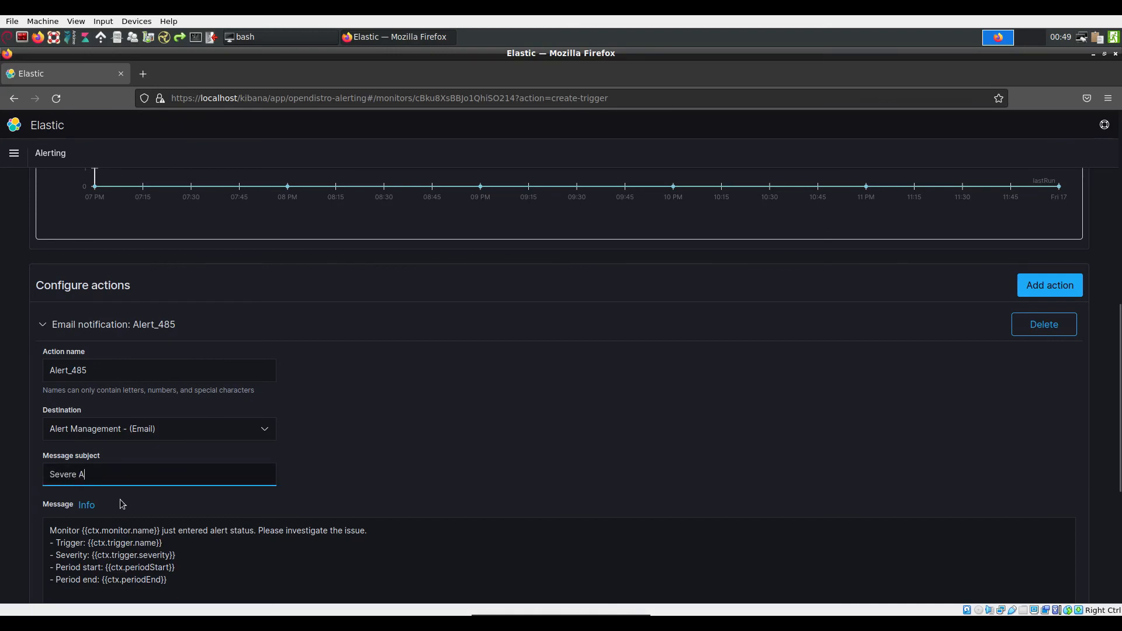
pyautogui.write('lert (Ma')
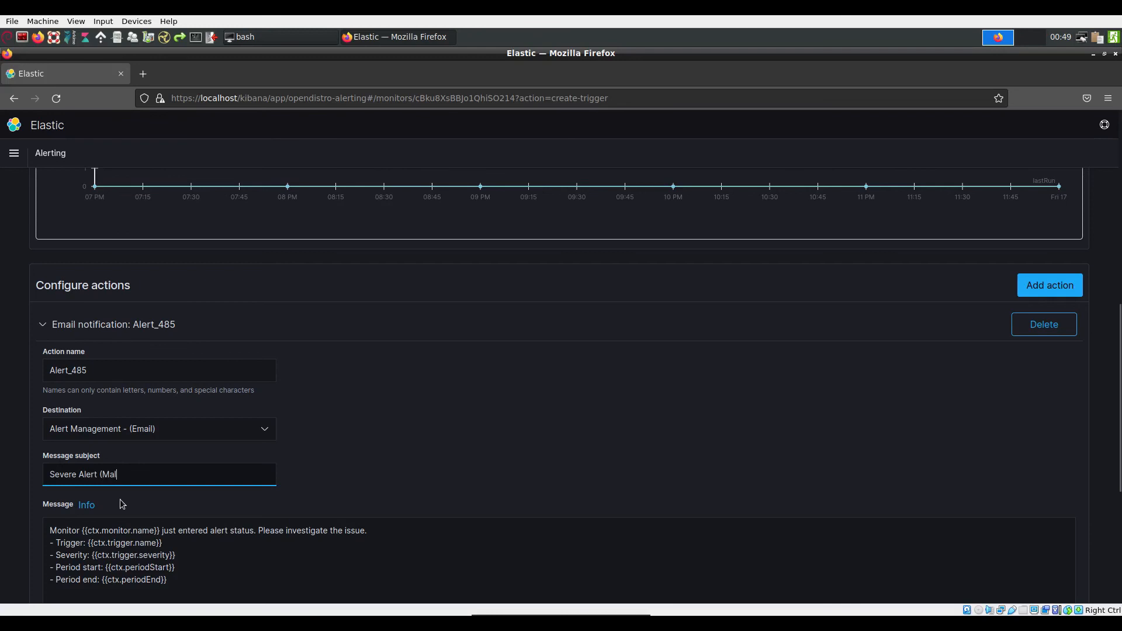
pyautogui.write('lcolm)')
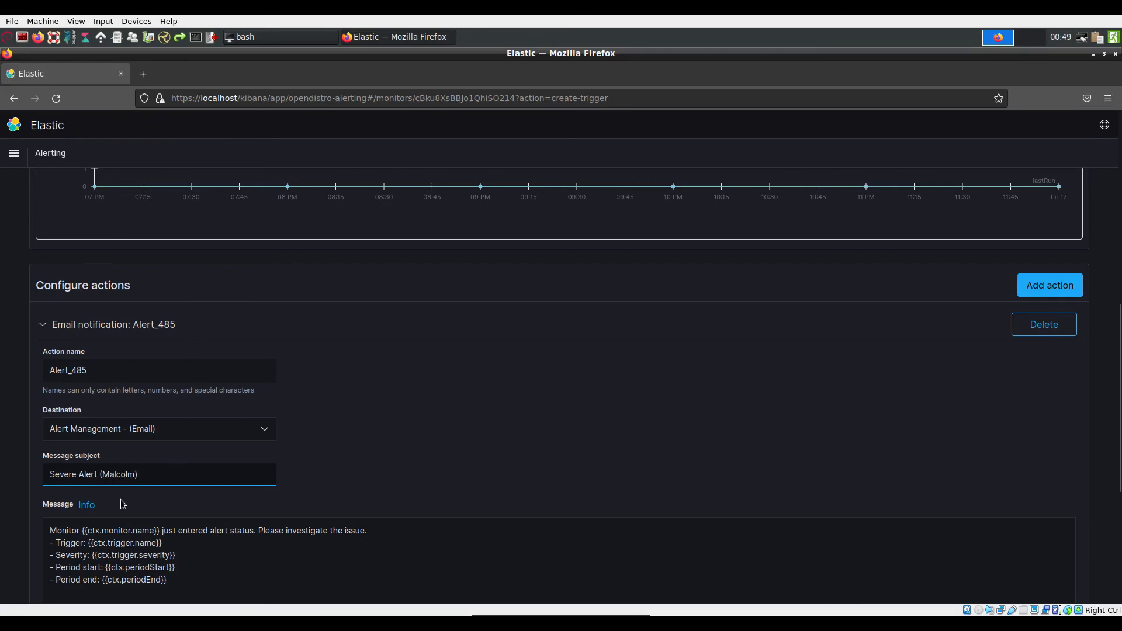
# Step: Create the trigger with its email action and return to the Queries monitor page
pyautogui.scroll(-3)
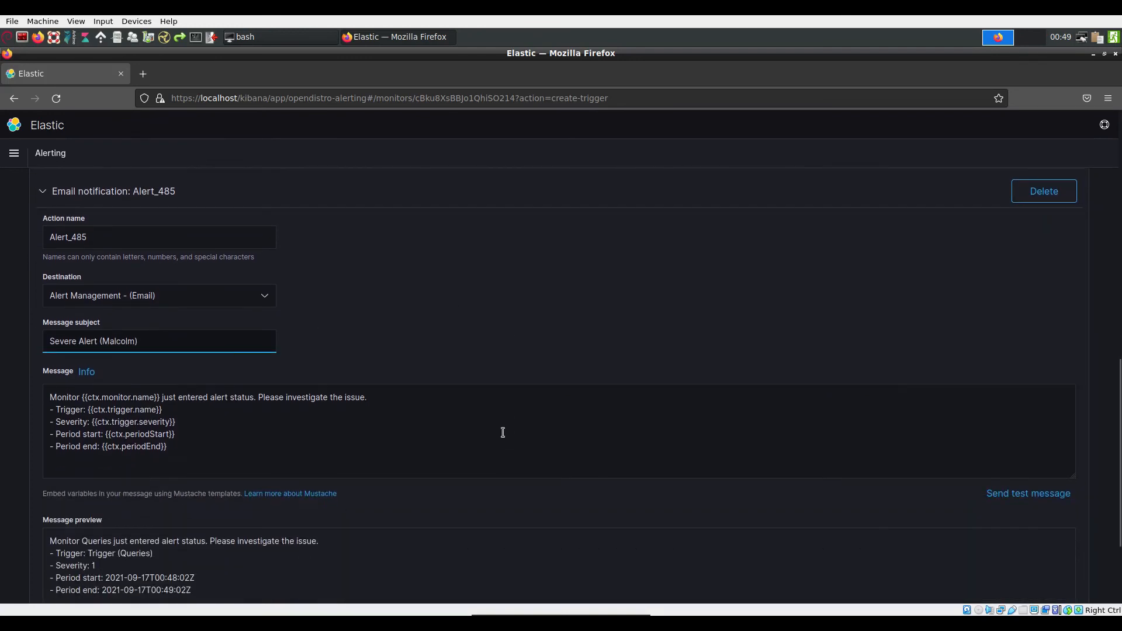
pyautogui.scroll(-3)
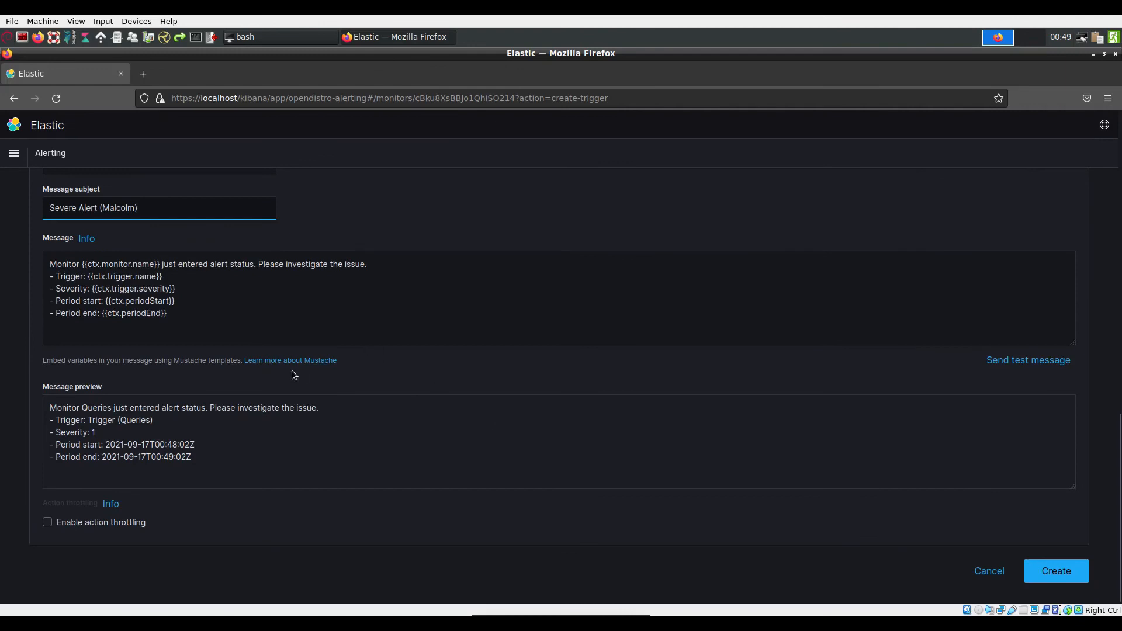
pyautogui.click(159, 207)
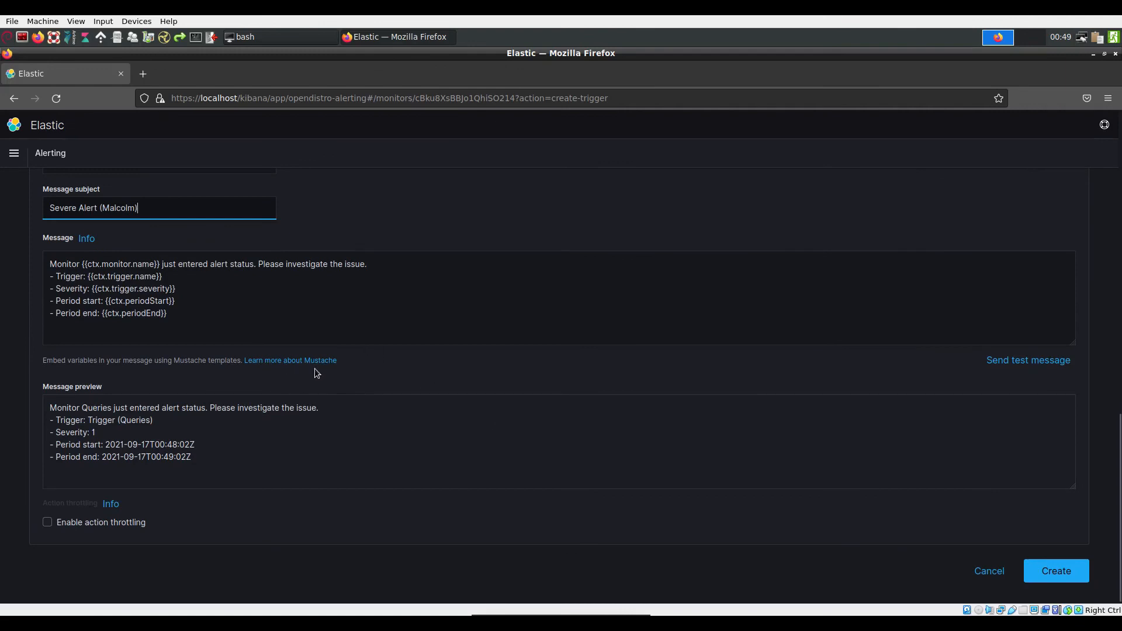
pyautogui.moveTo(1027, 380)
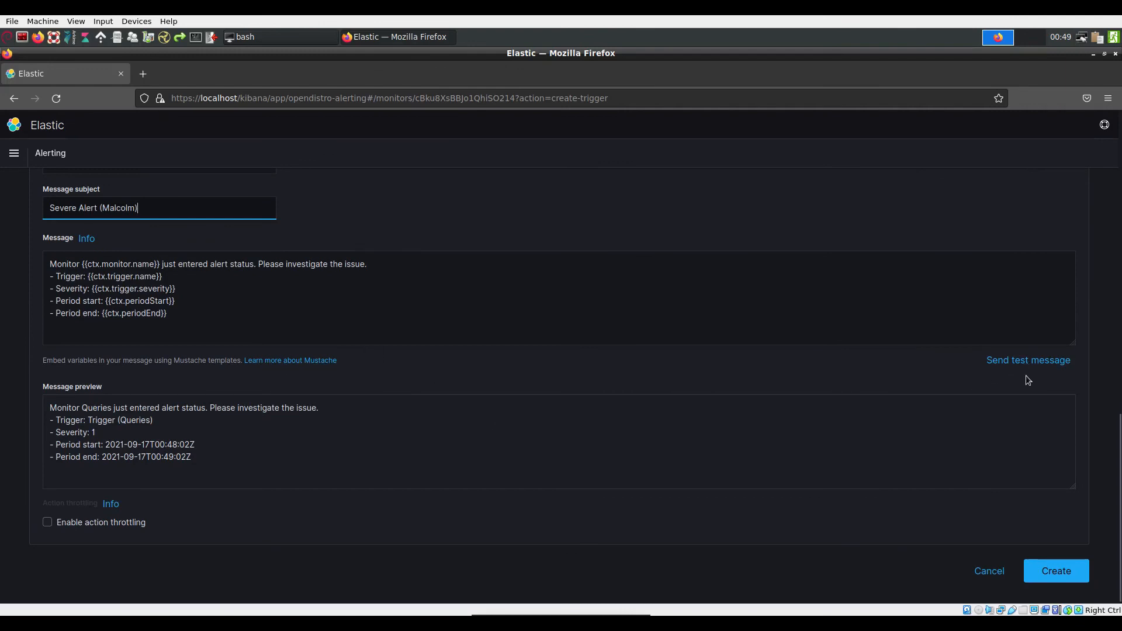
pyautogui.moveTo(1060, 541)
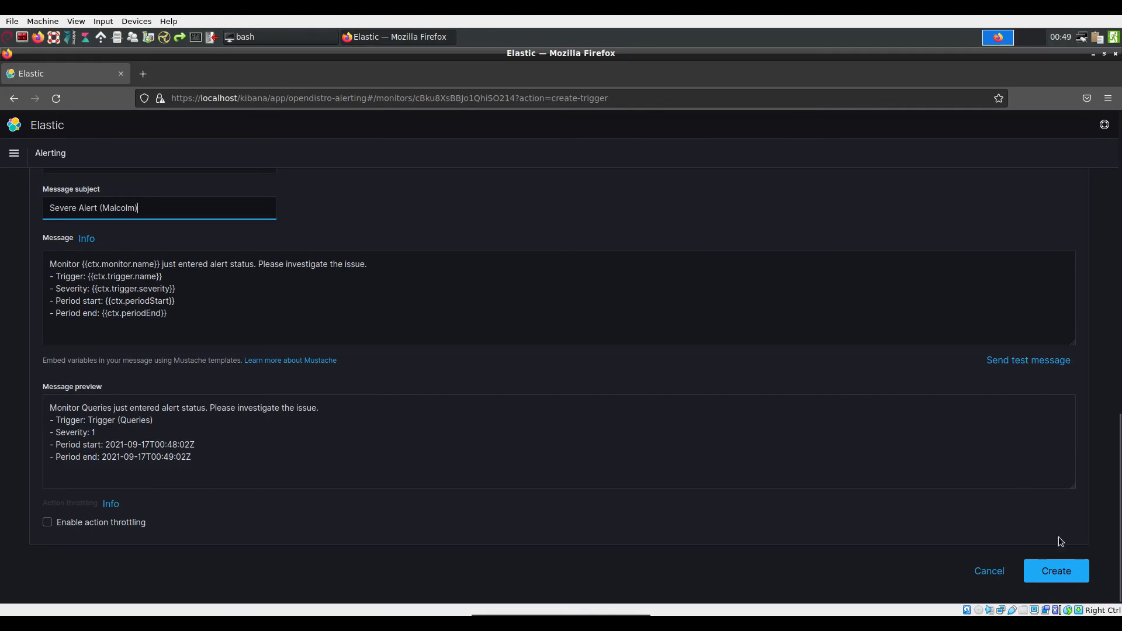
pyautogui.click(1055, 571)
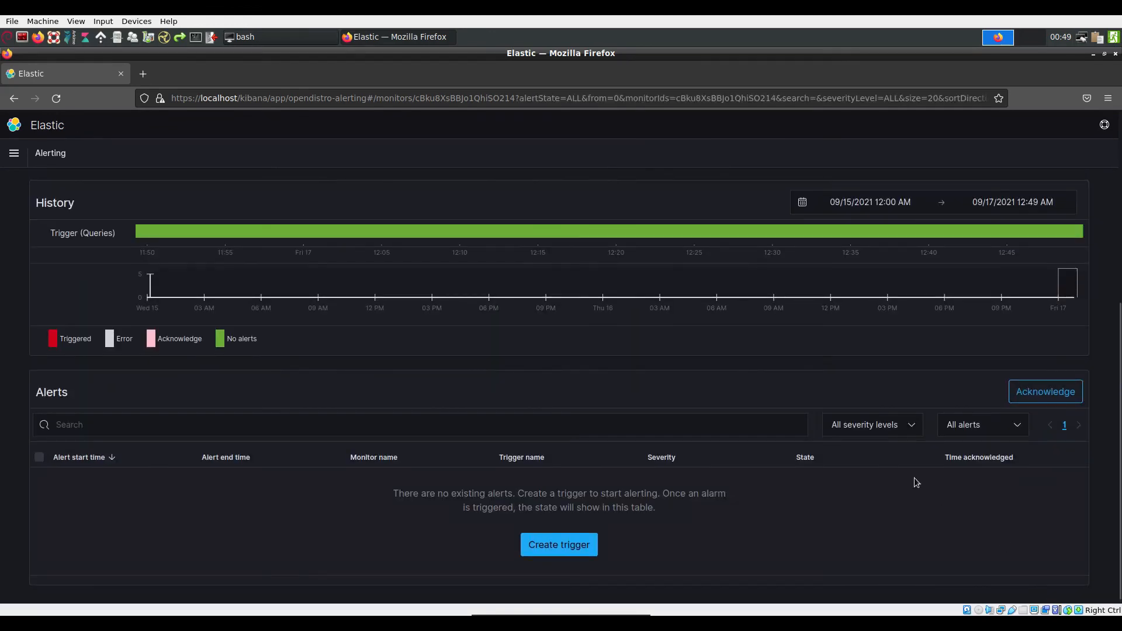